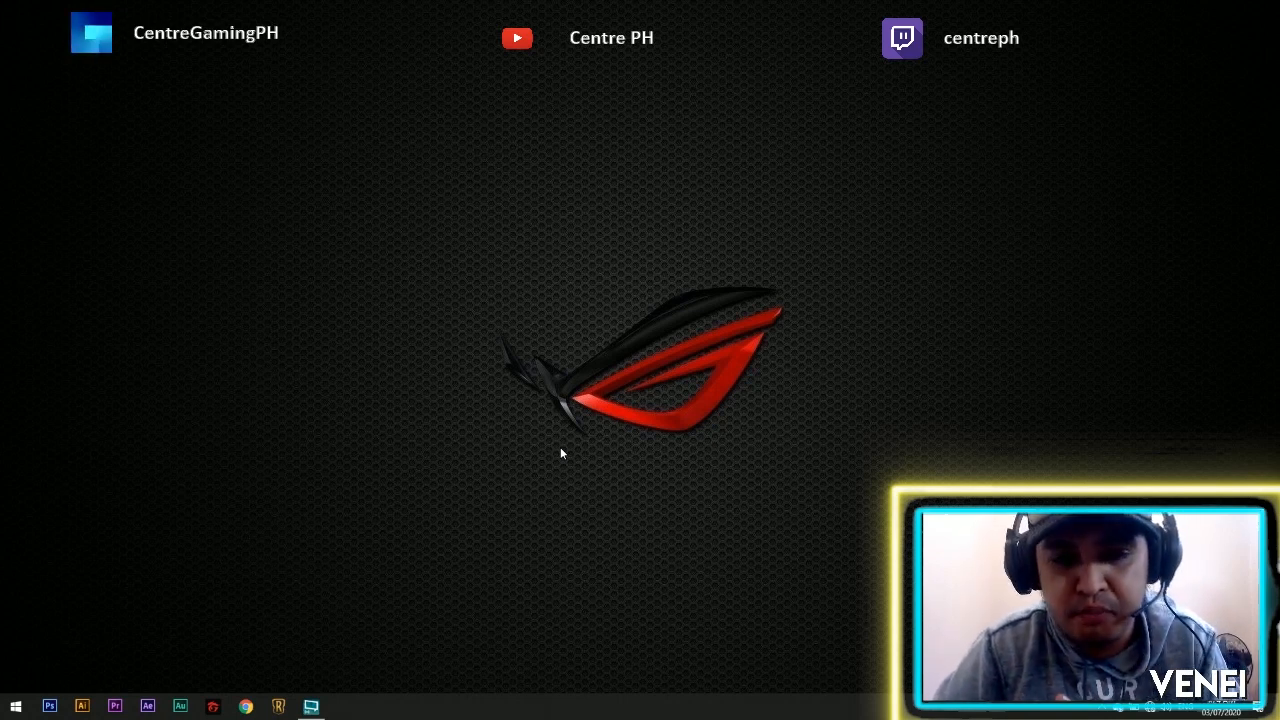
mouse_move(135, 308)
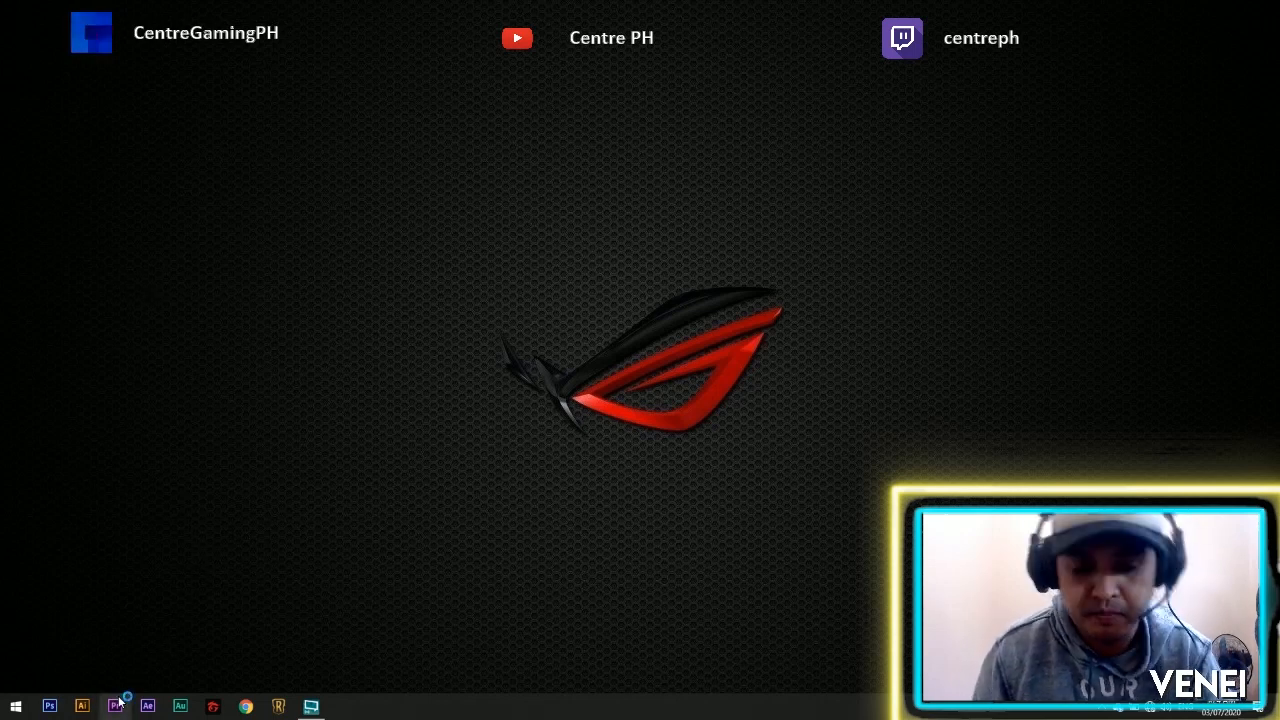
Step: Launch Adobe Premiere Pro CS6 from its taskbar icon
click(115, 706)
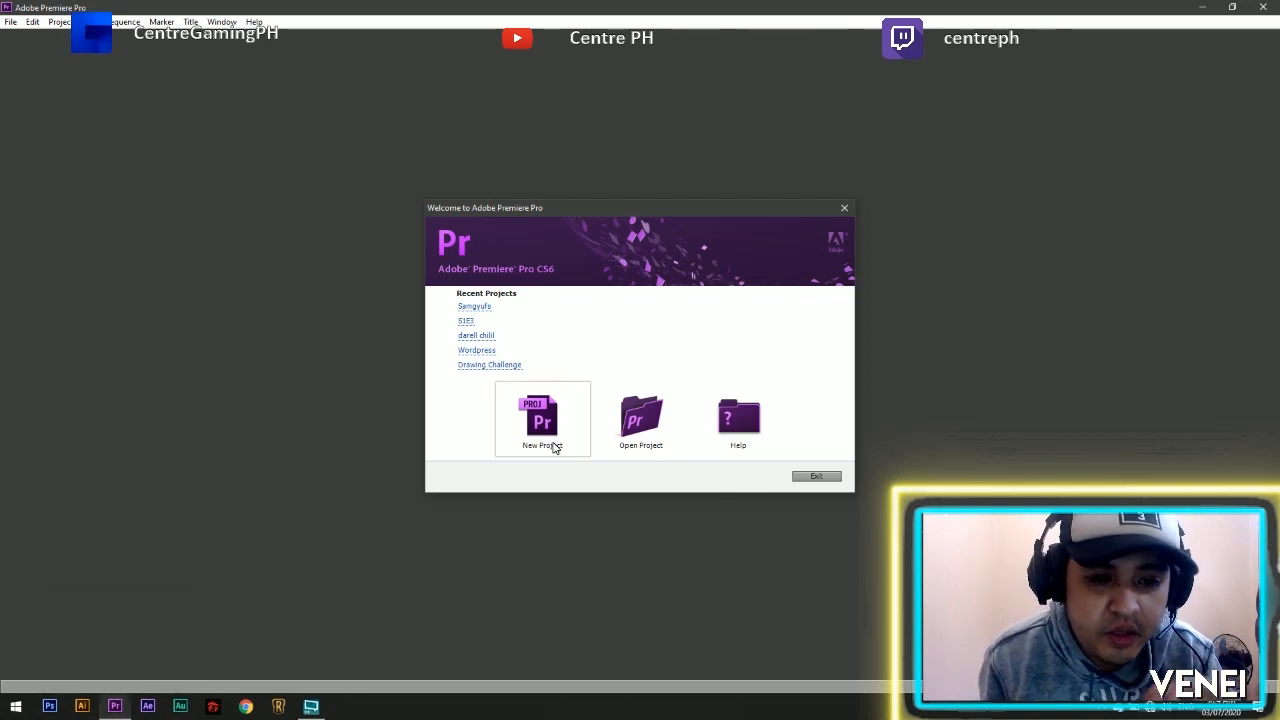
Step: Create the 'Ramen Episode' project using the DV-NTSC Standard 48kHz sequence preset
click(541, 418)
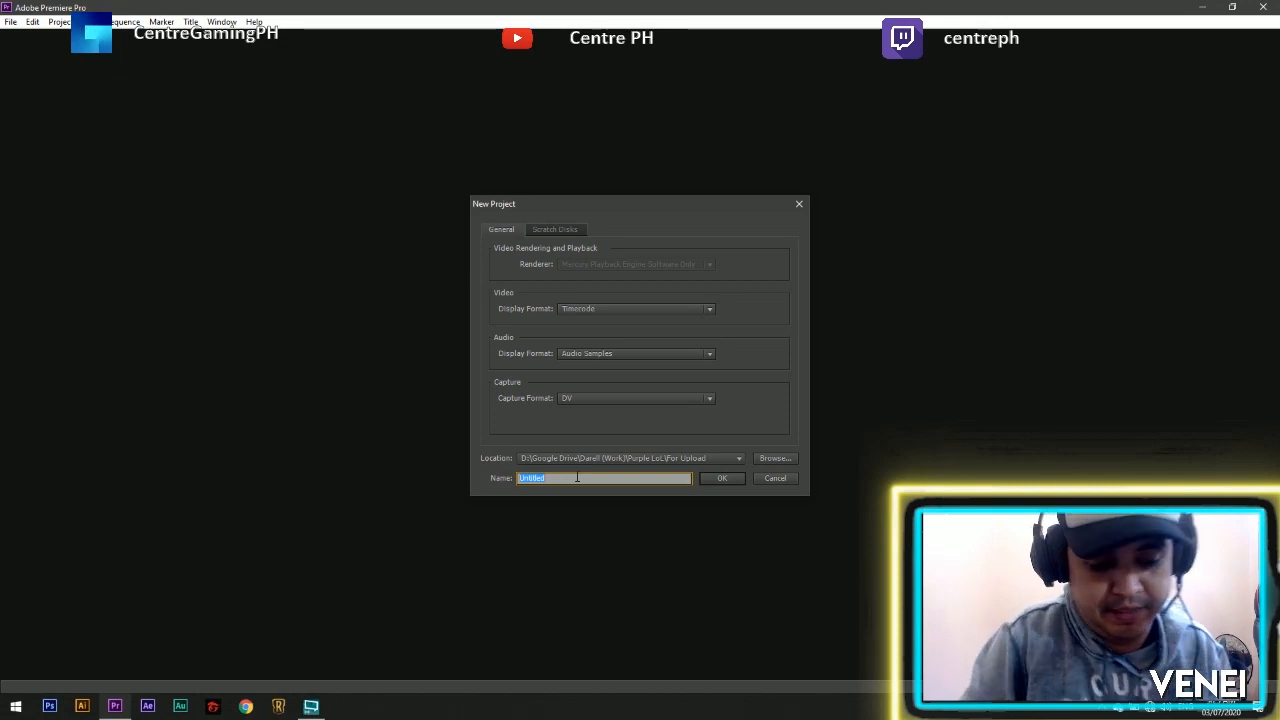
text(Rame)
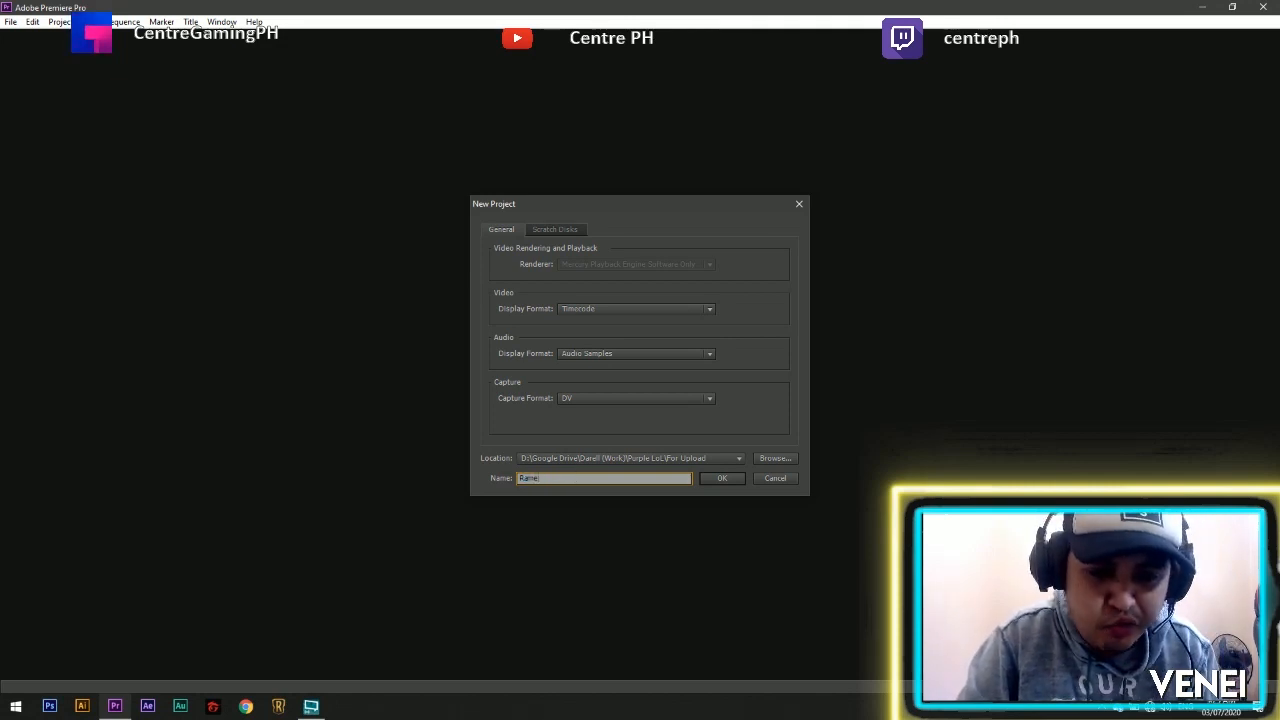
text(E)
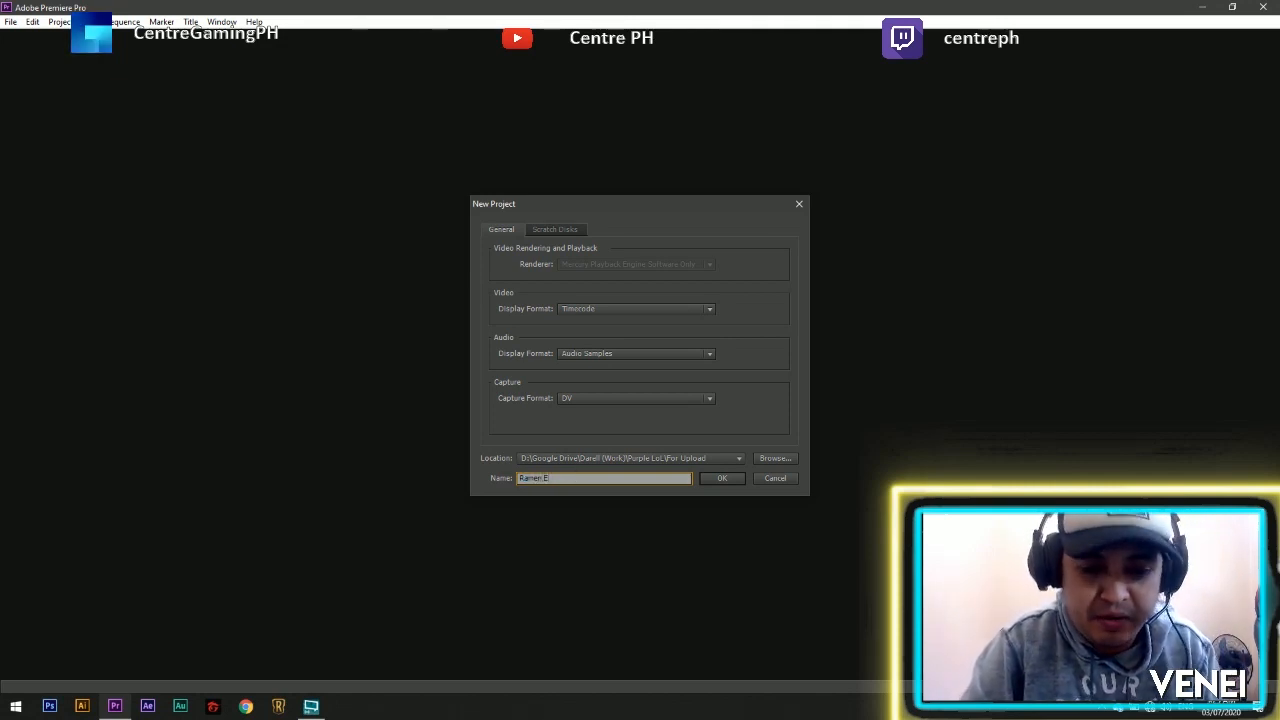
click(722, 478)
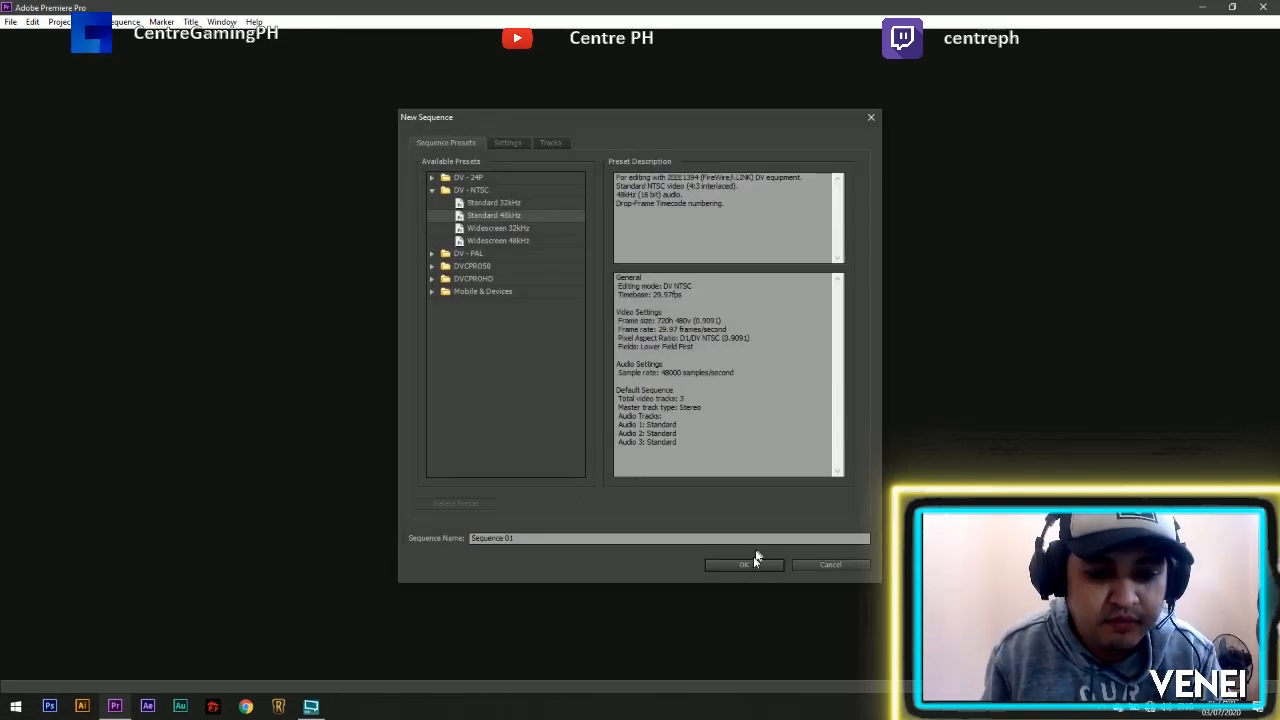
click(744, 564)
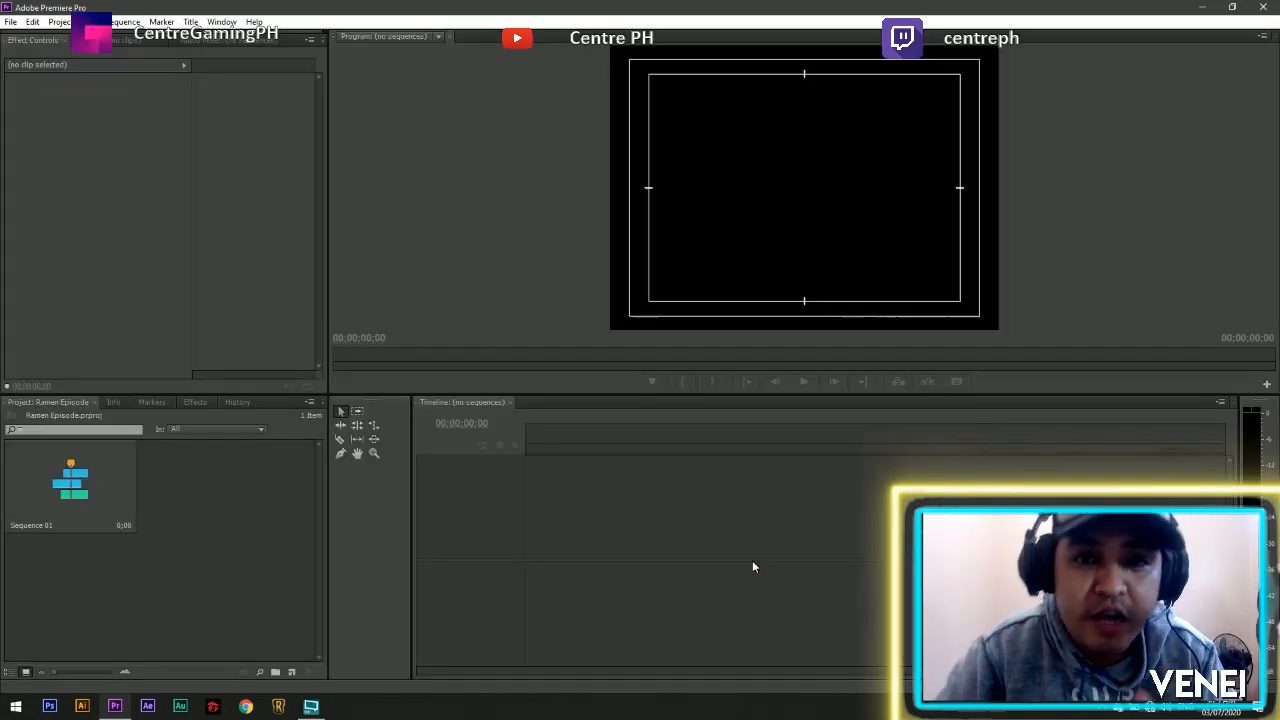
Step: Open Sequence 01 from the Project panel in the timeline
double_click(70, 480)
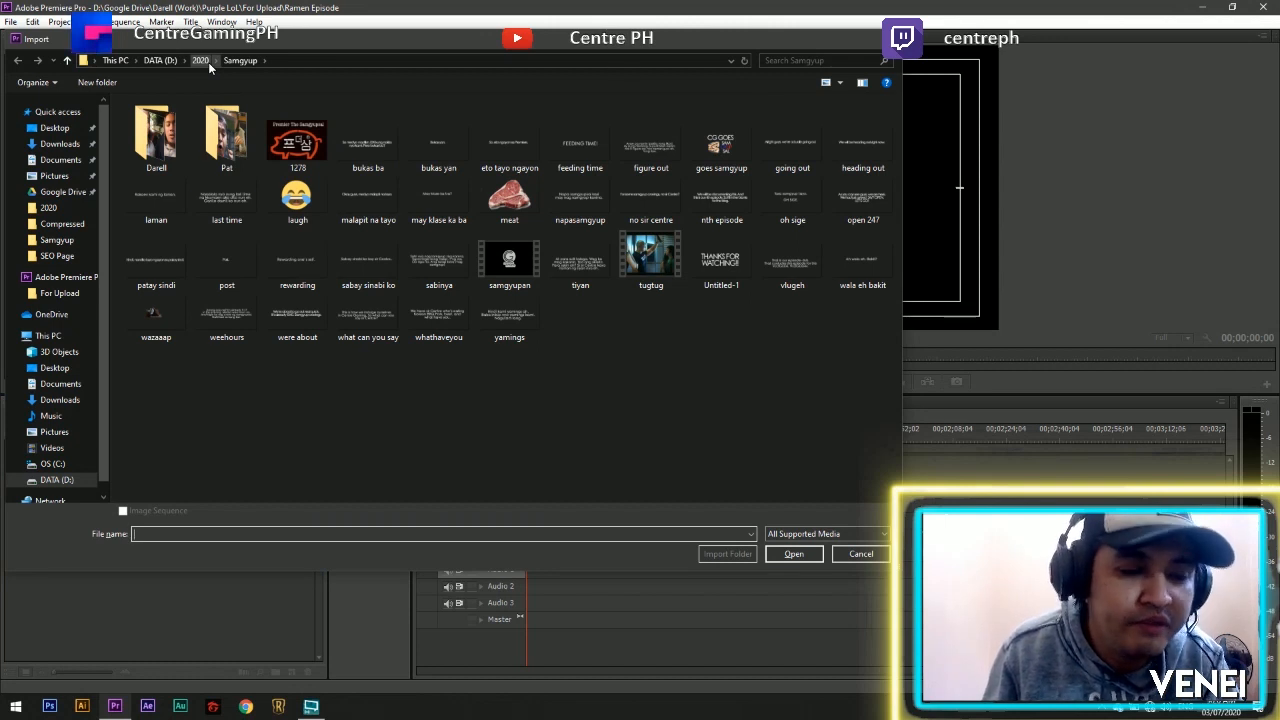
Step: Import the four video clips from the 2020 > Ramen Angeles folder
click(200, 60)
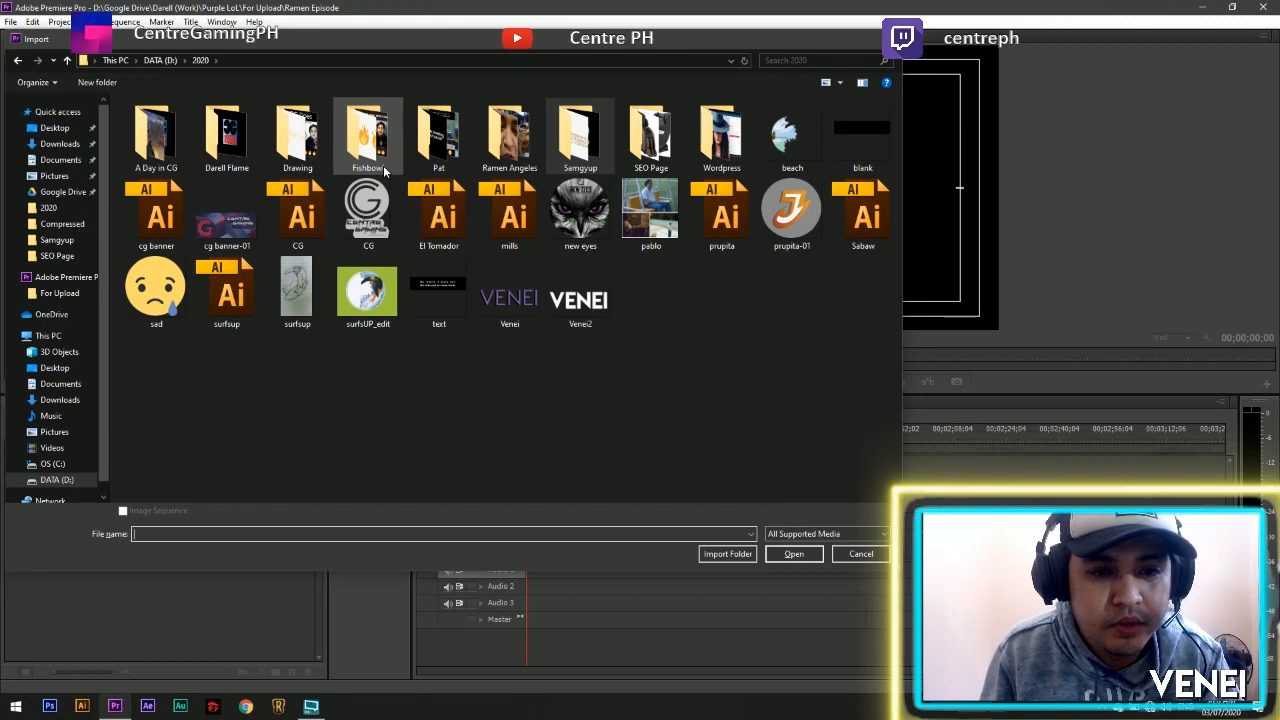
mouse_move(509, 215)
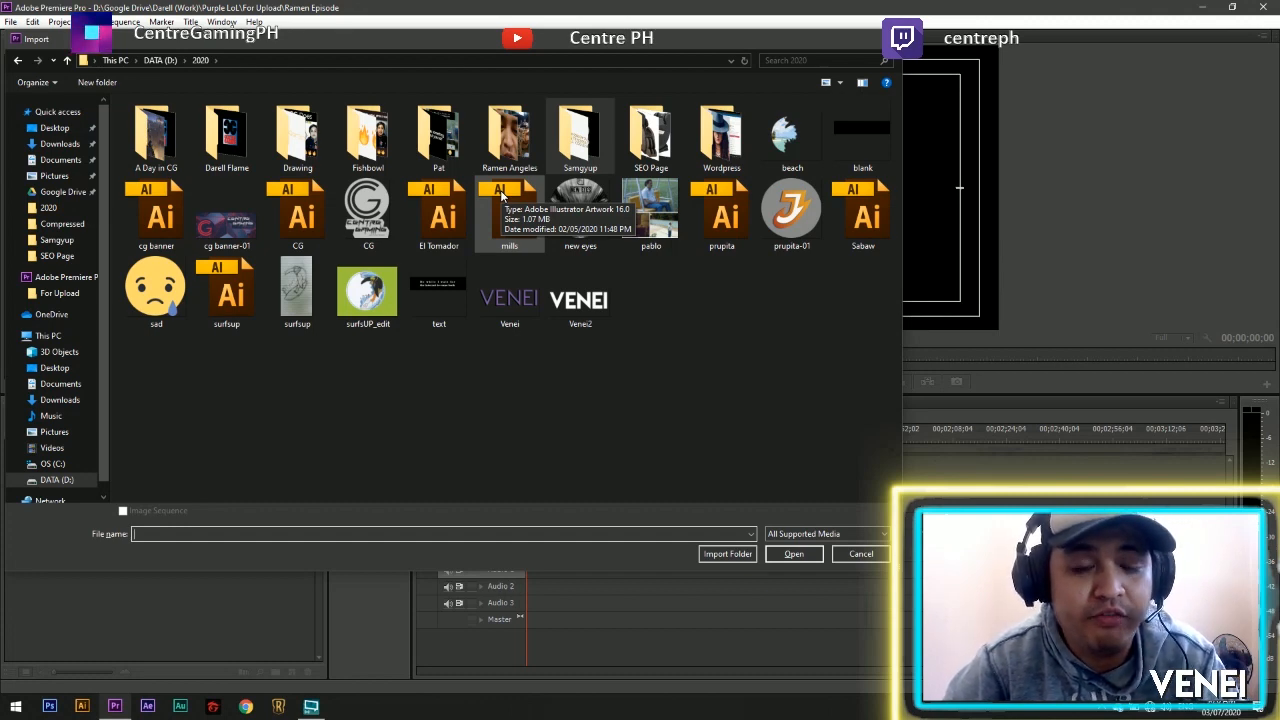
mouse_move(755, 298)
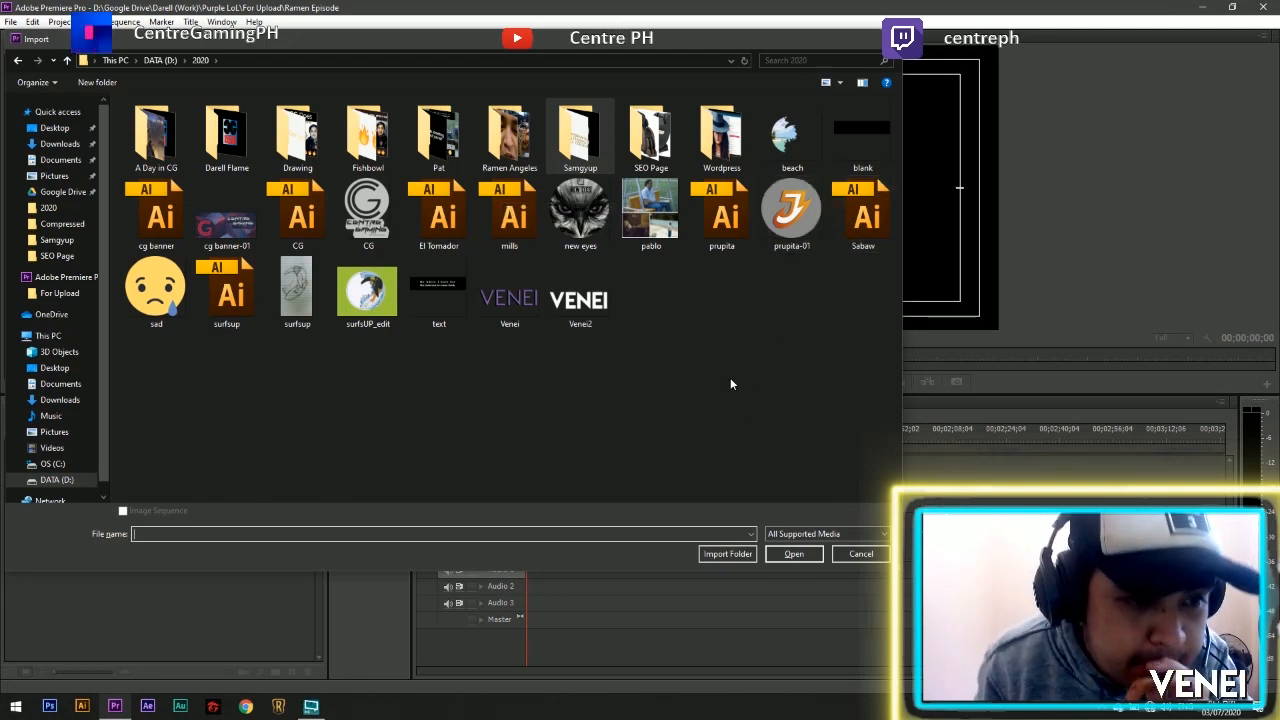
double_click(509, 135)
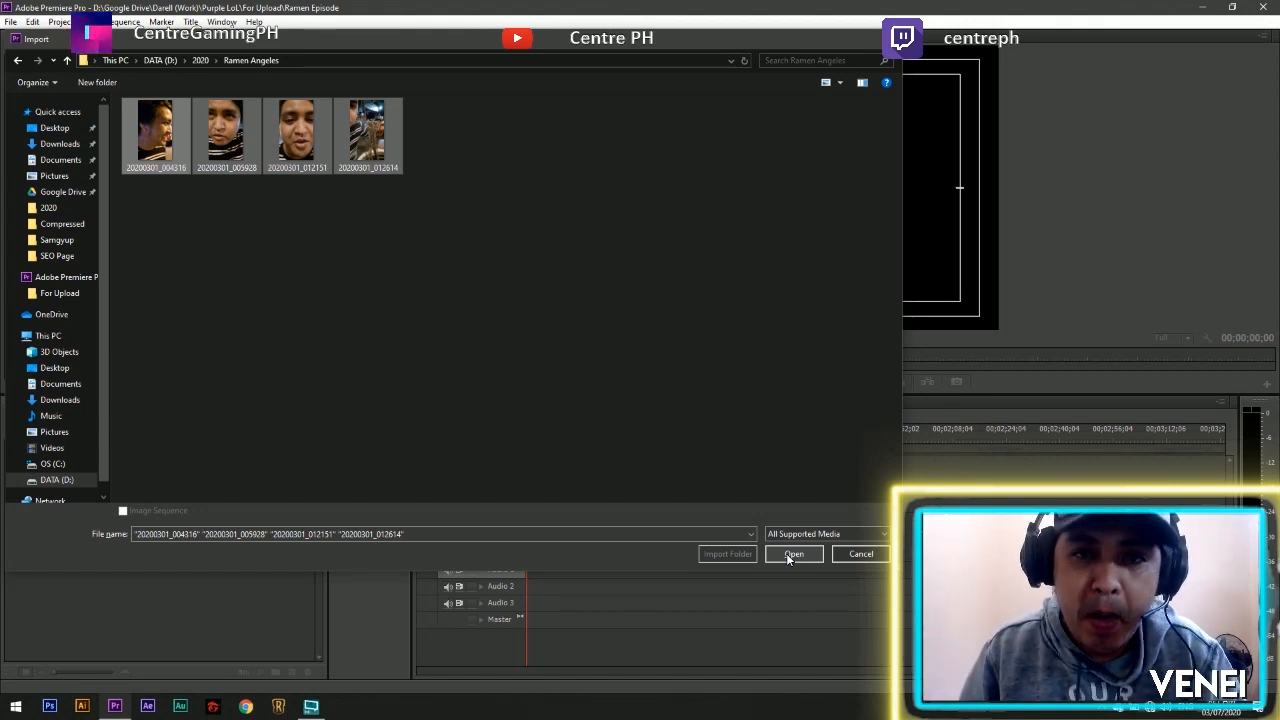
click(793, 553)
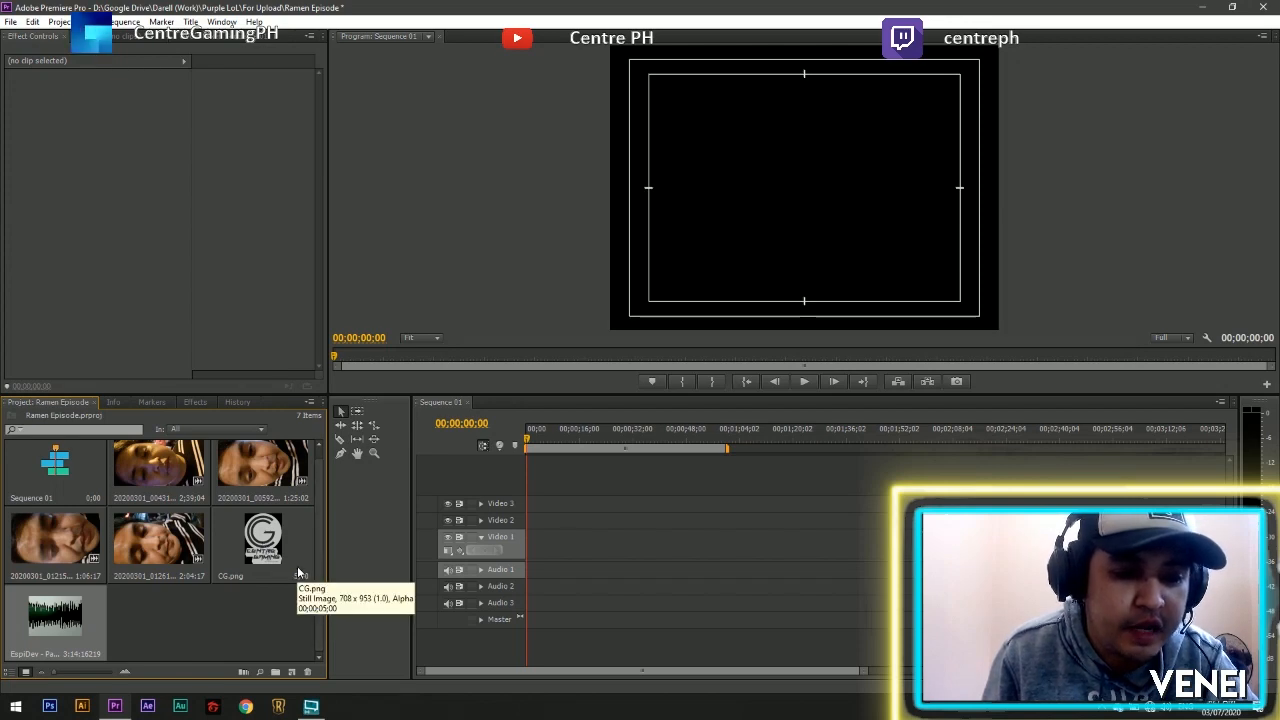
Step: Put CG.png at the start of Video 1 and select that clip
drag(263, 537, 537, 548)
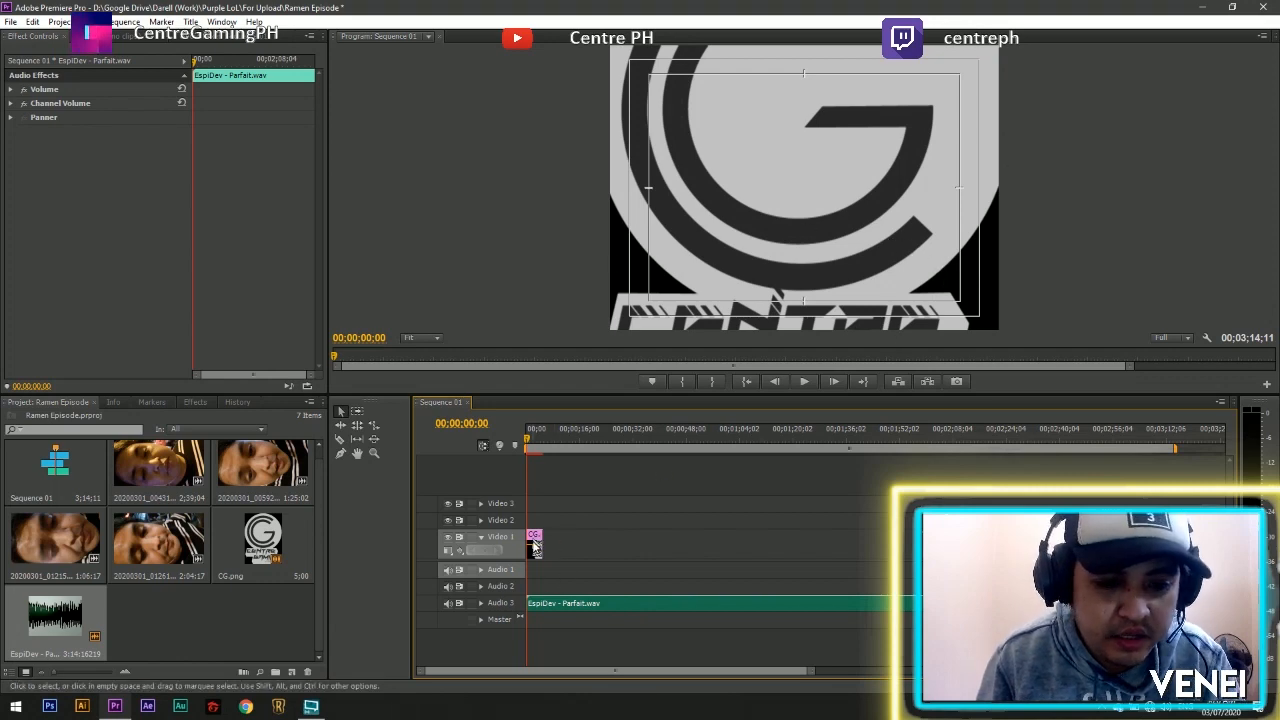
click(533, 540)
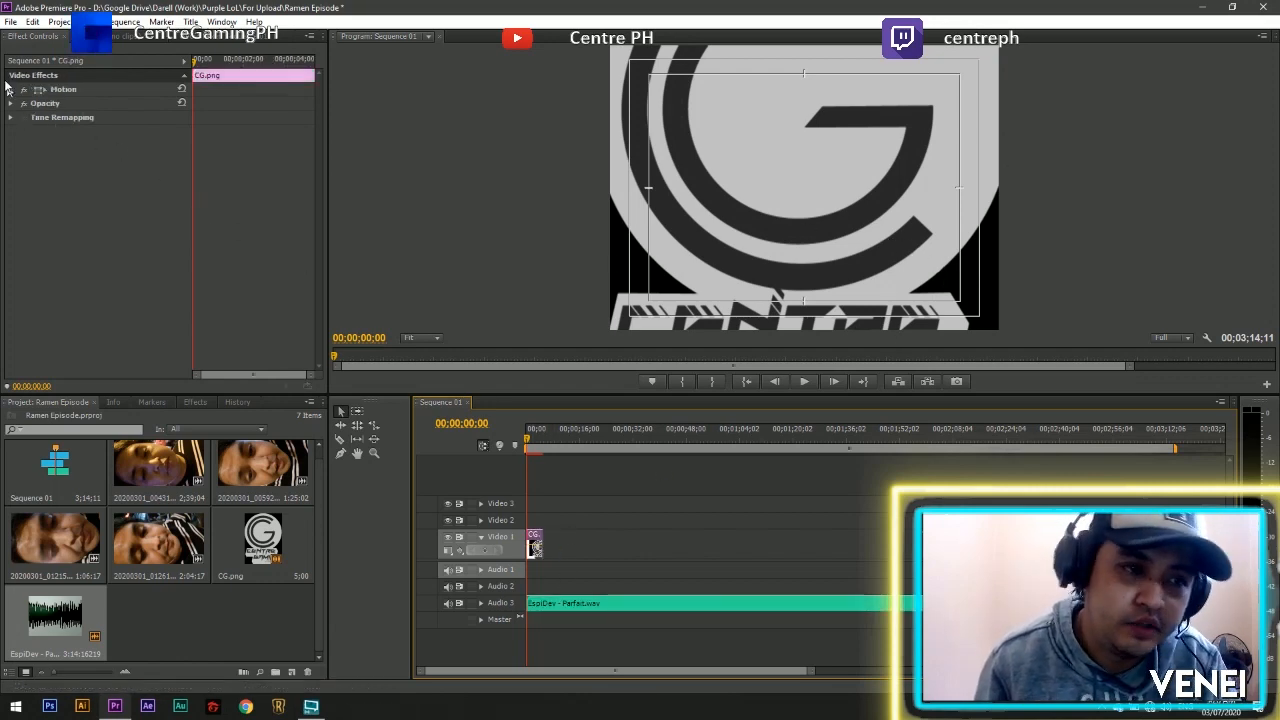
Step: Reduce the CG logo's Motion scale from 34% to 33%
click(10, 89)
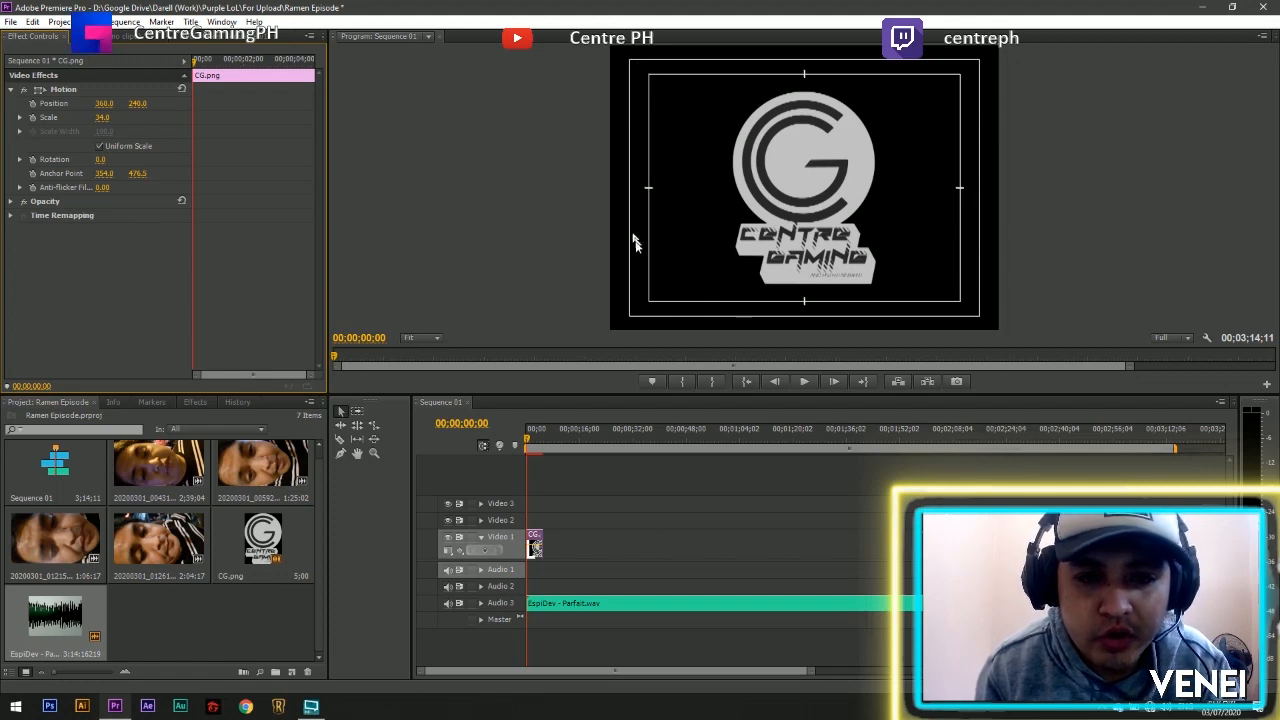
mouse_move(968, 313)
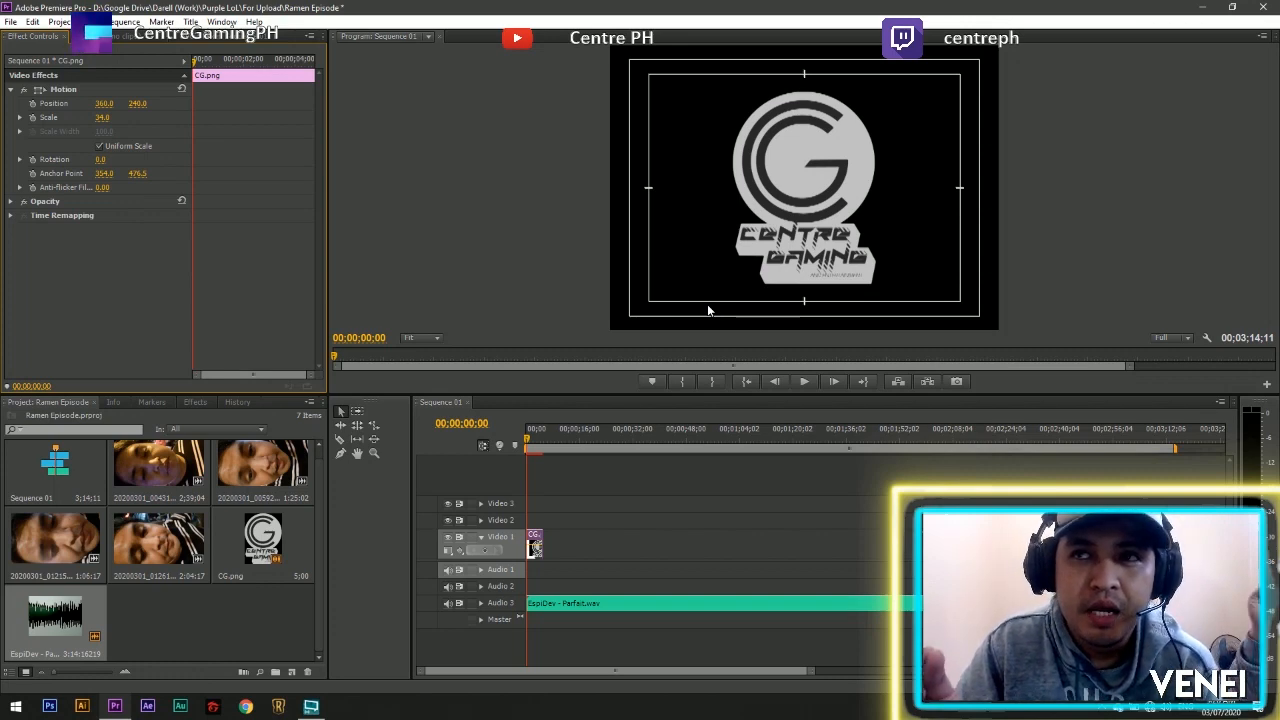
mouse_move(696, 113)
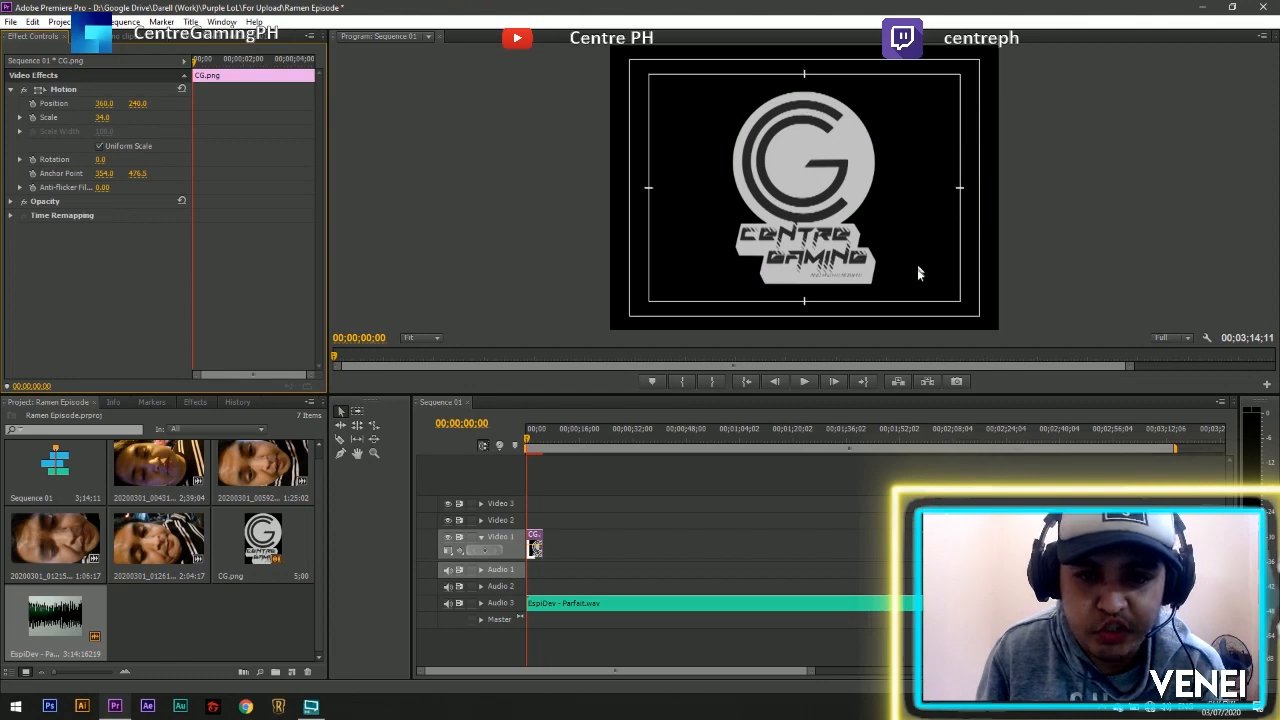
mouse_move(683, 260)
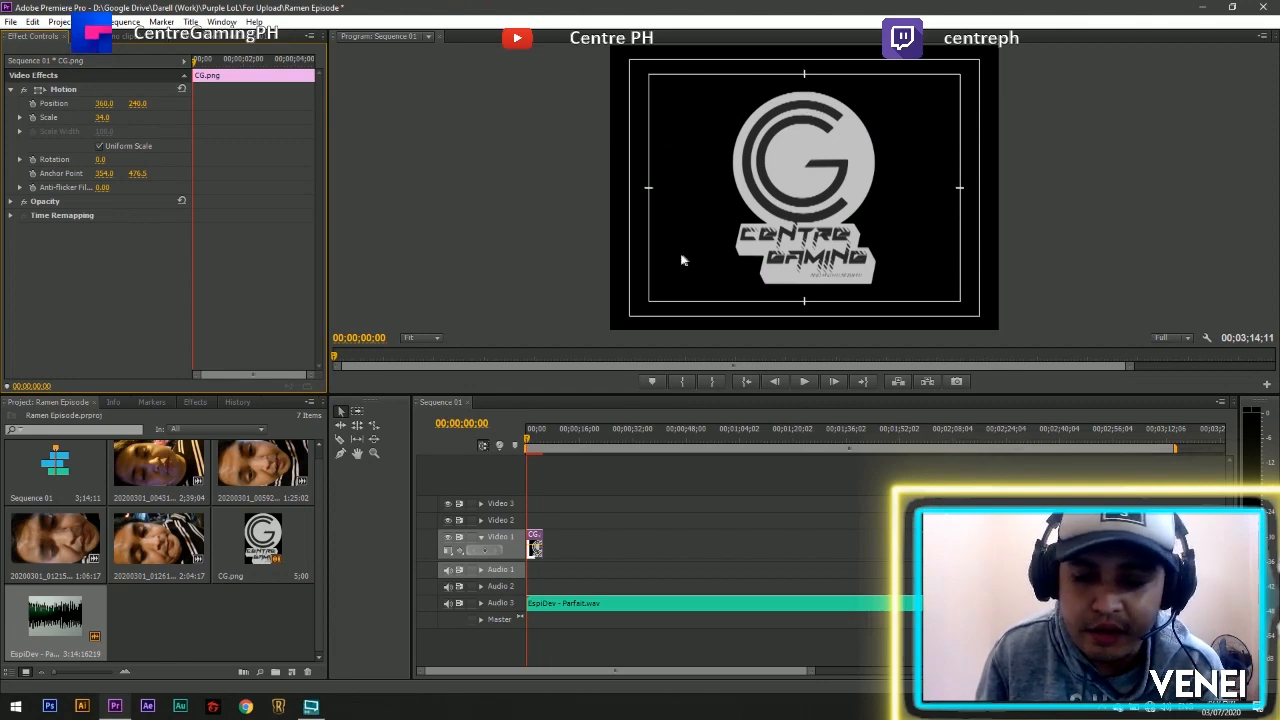
mouse_move(948, 217)
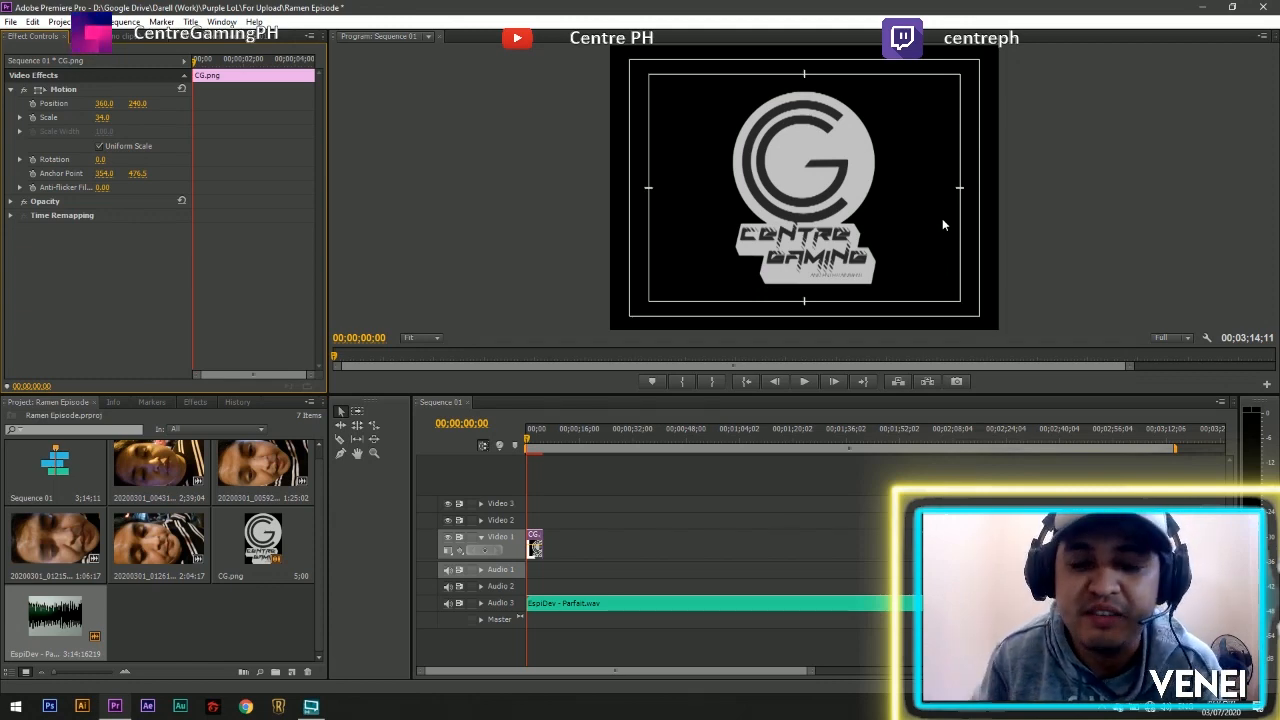
mouse_move(760, 193)
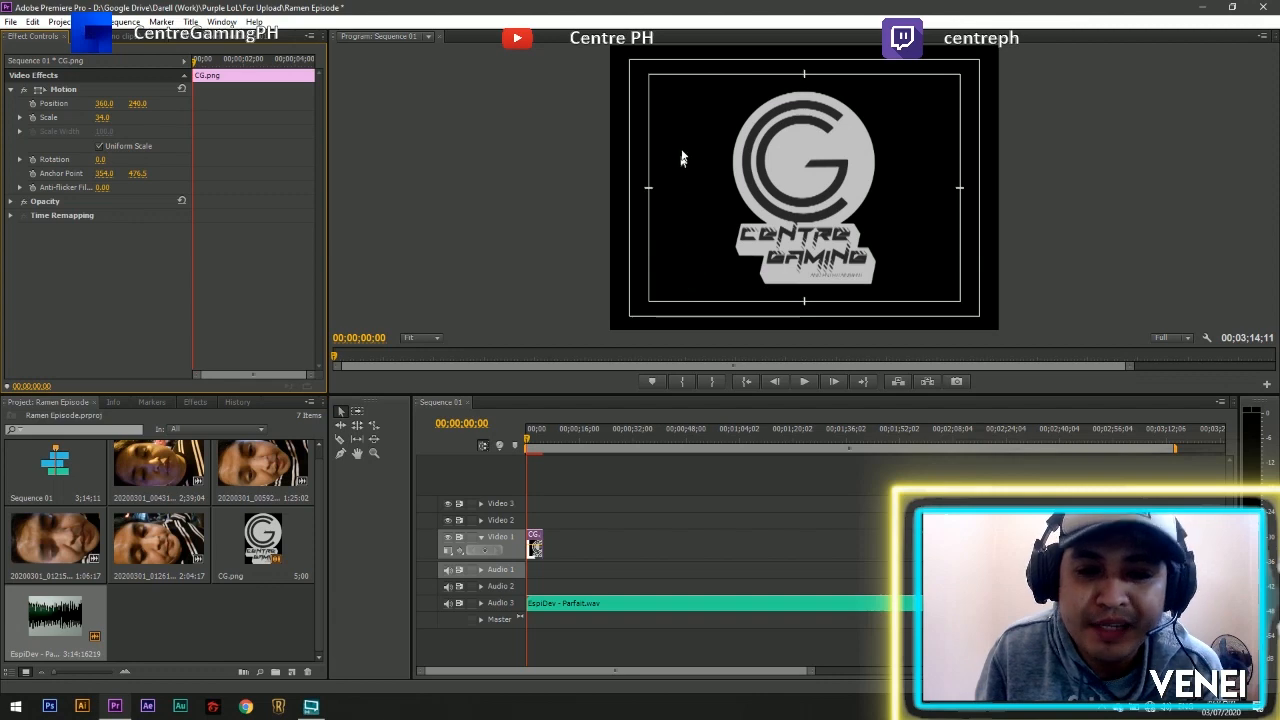
mouse_move(937, 280)
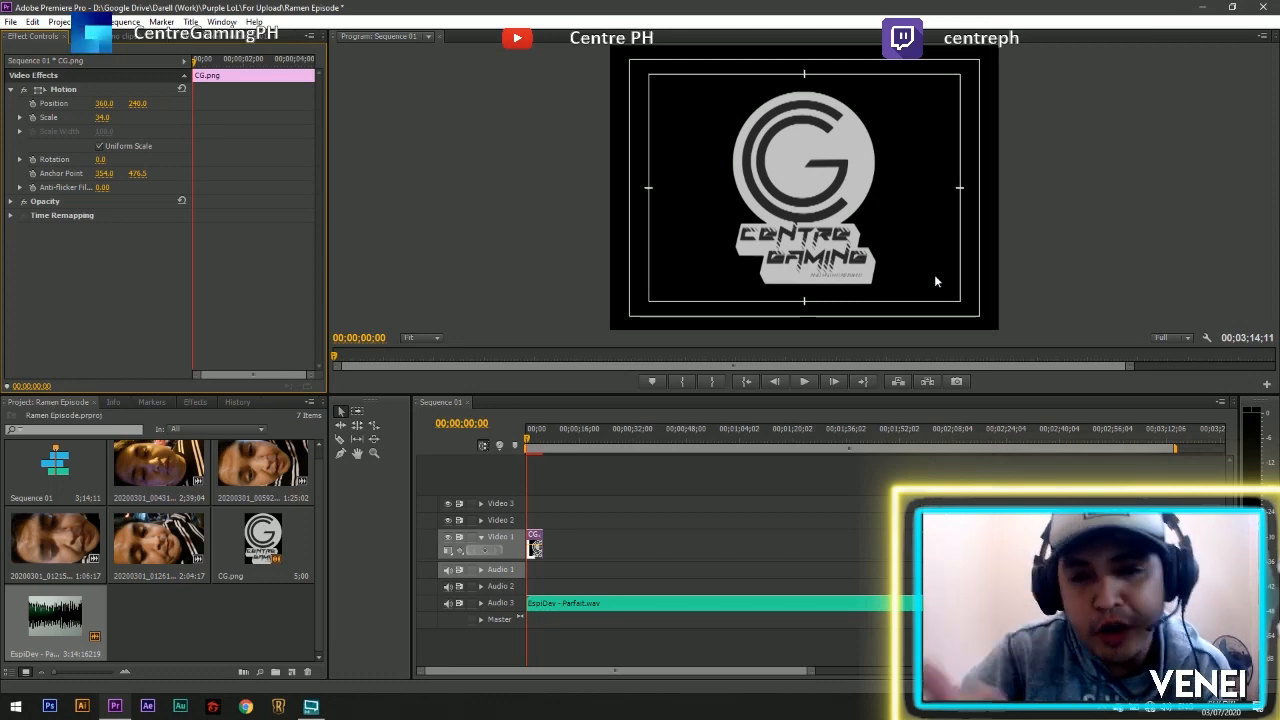
mouse_move(800, 124)
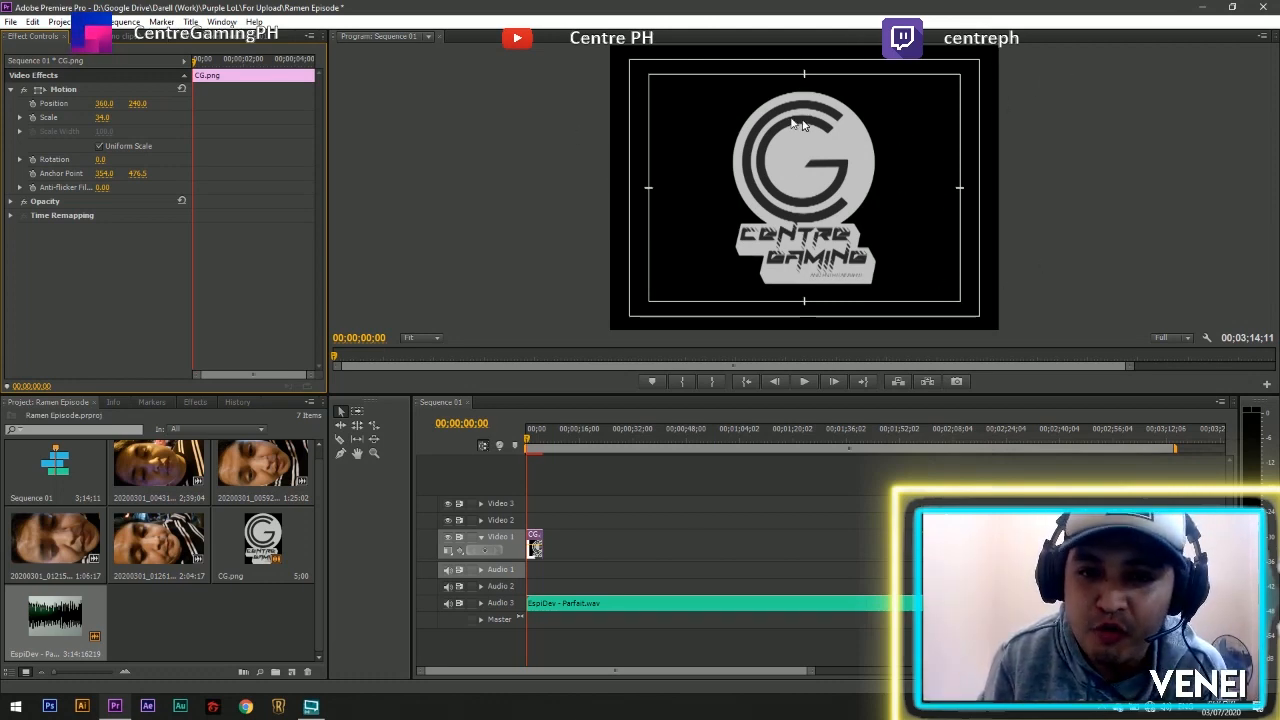
mouse_move(765, 173)
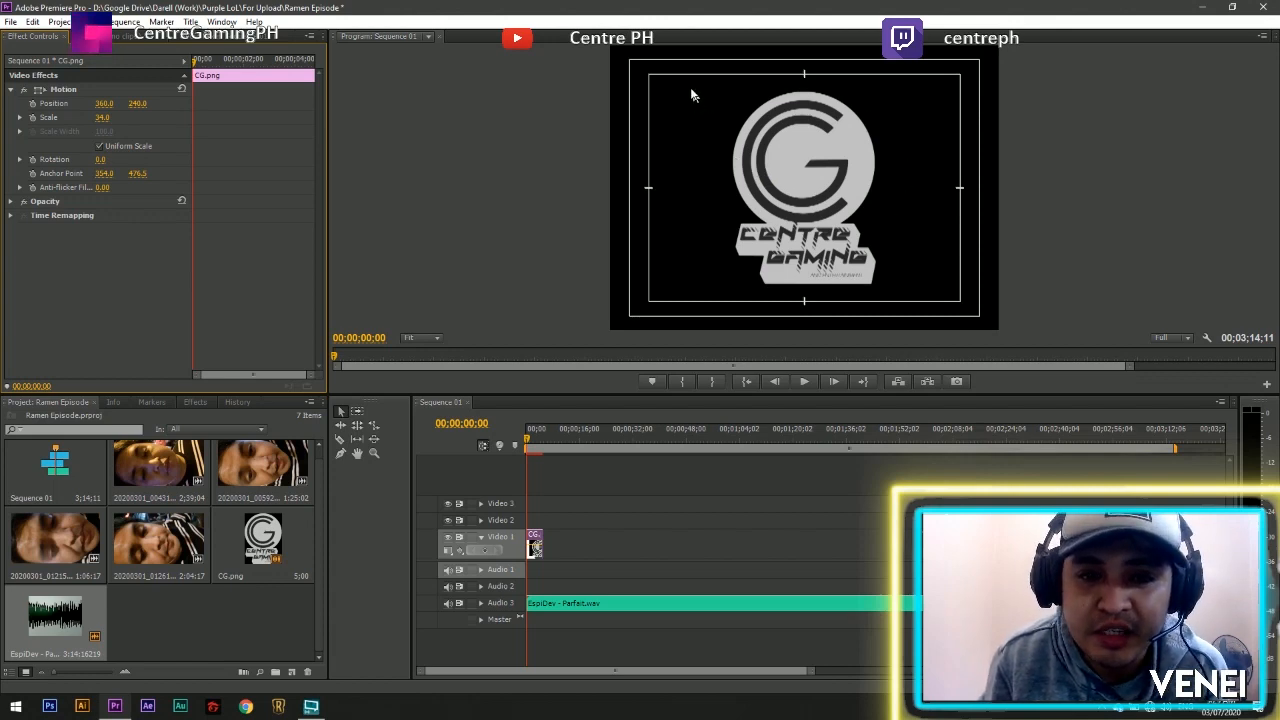
mouse_move(900, 280)
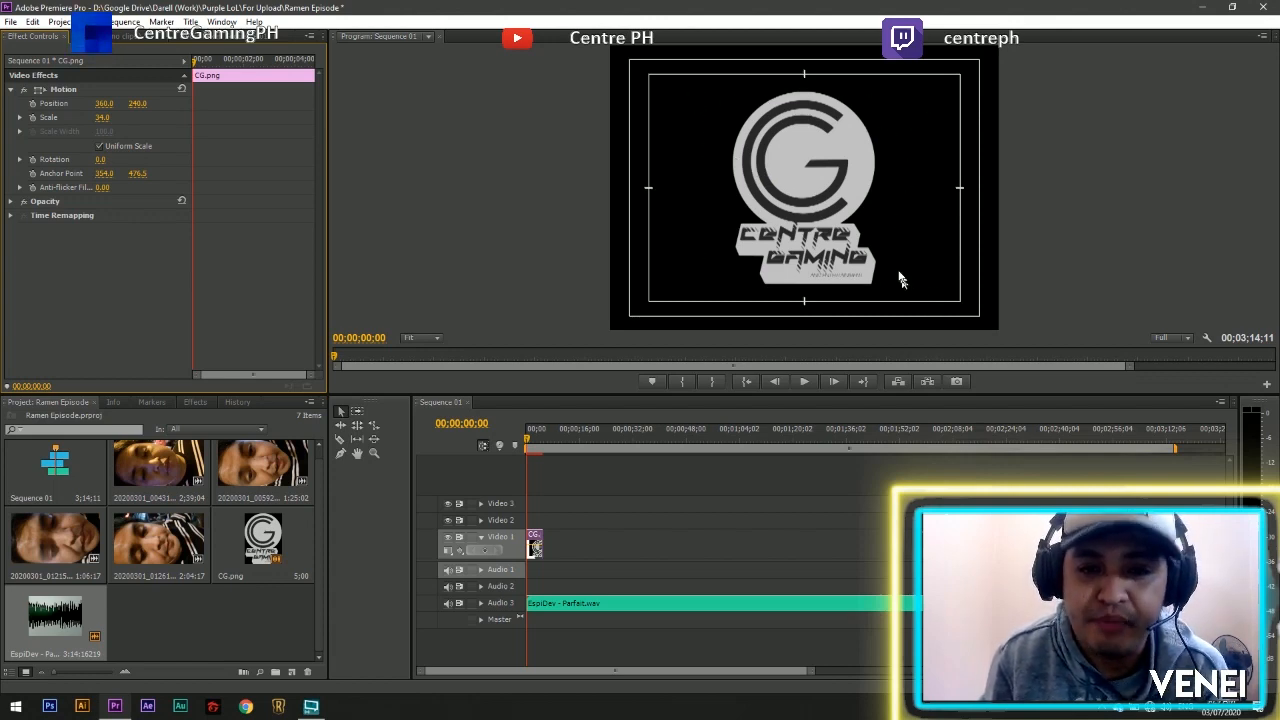
mouse_move(898, 274)
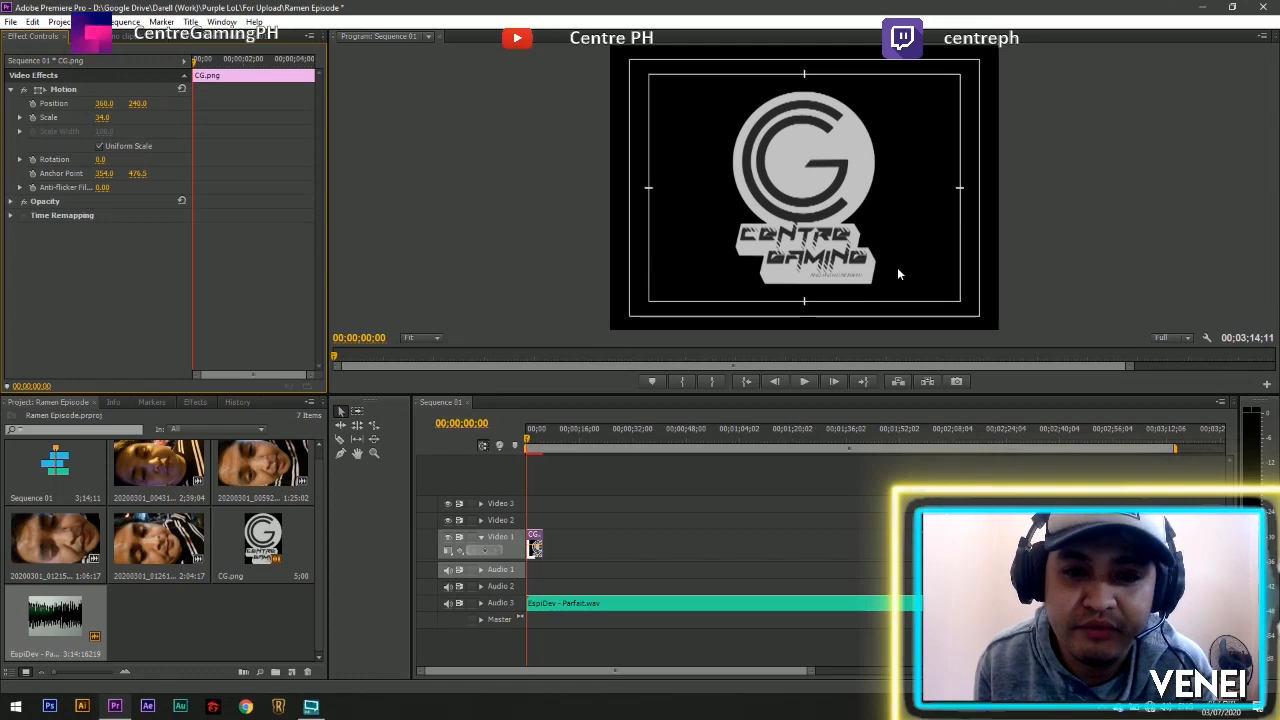
mouse_move(932, 289)
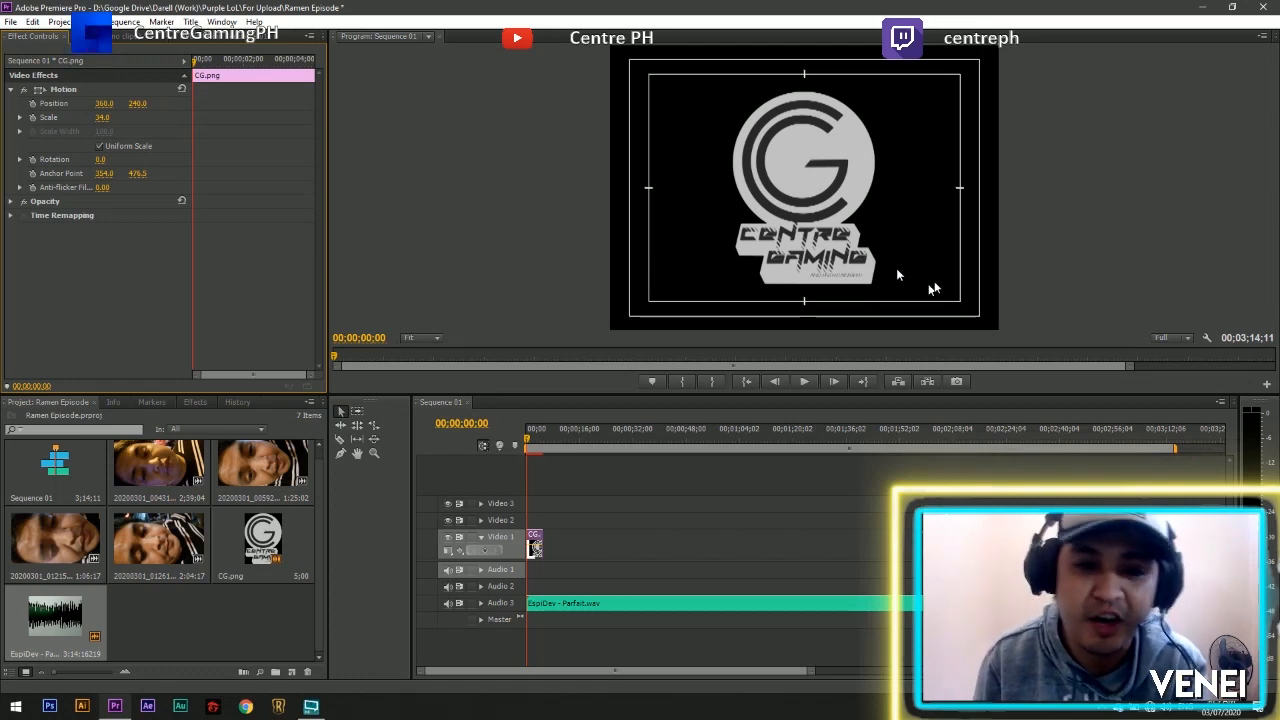
mouse_move(835, 215)
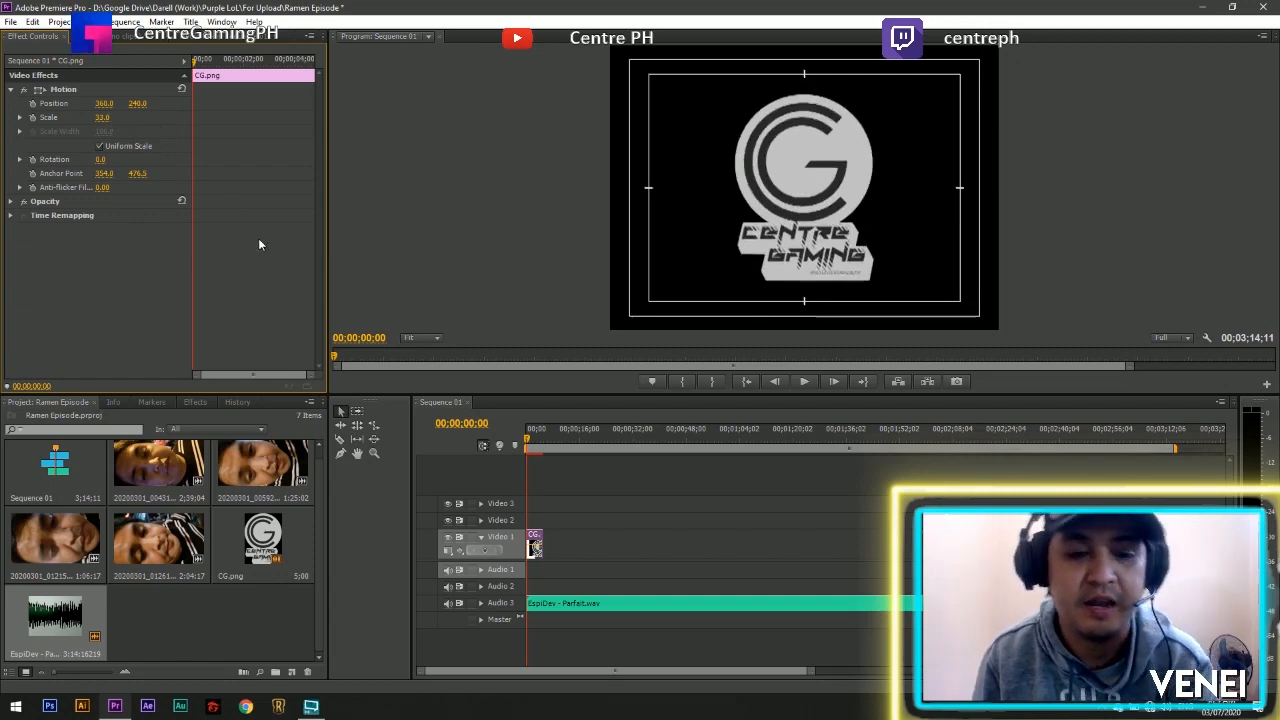
click(804, 381)
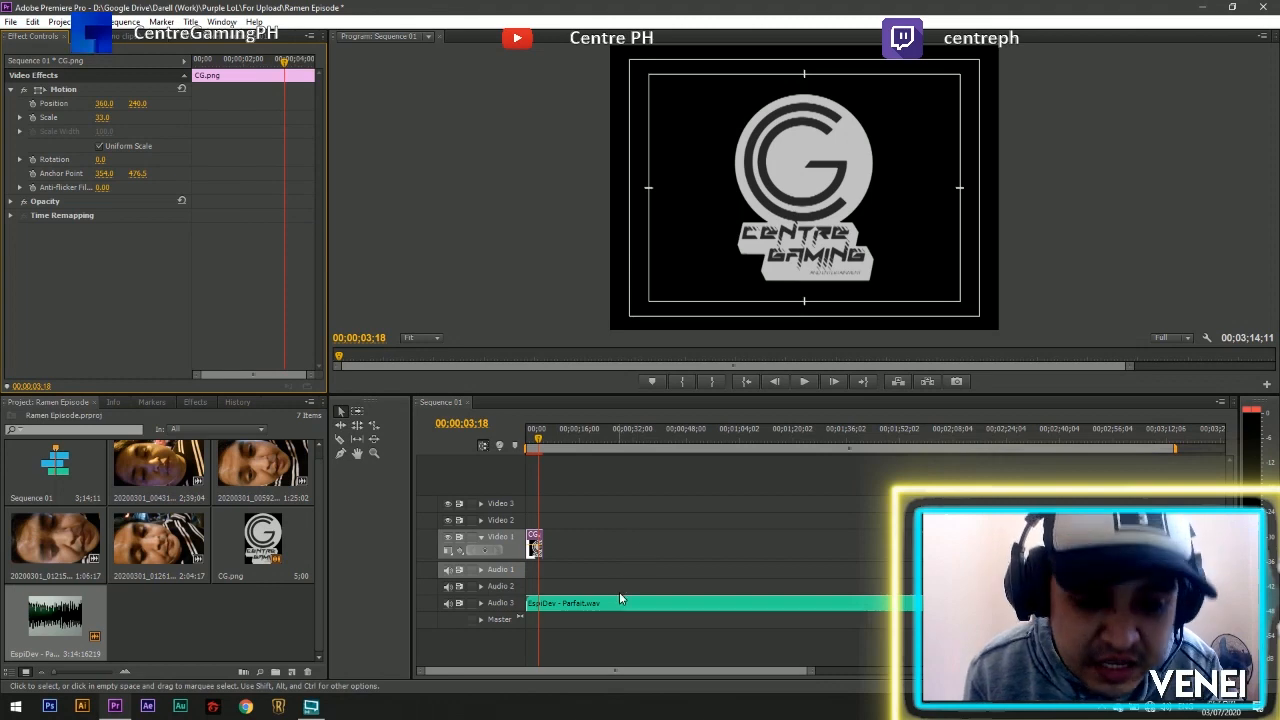
click(565, 602)
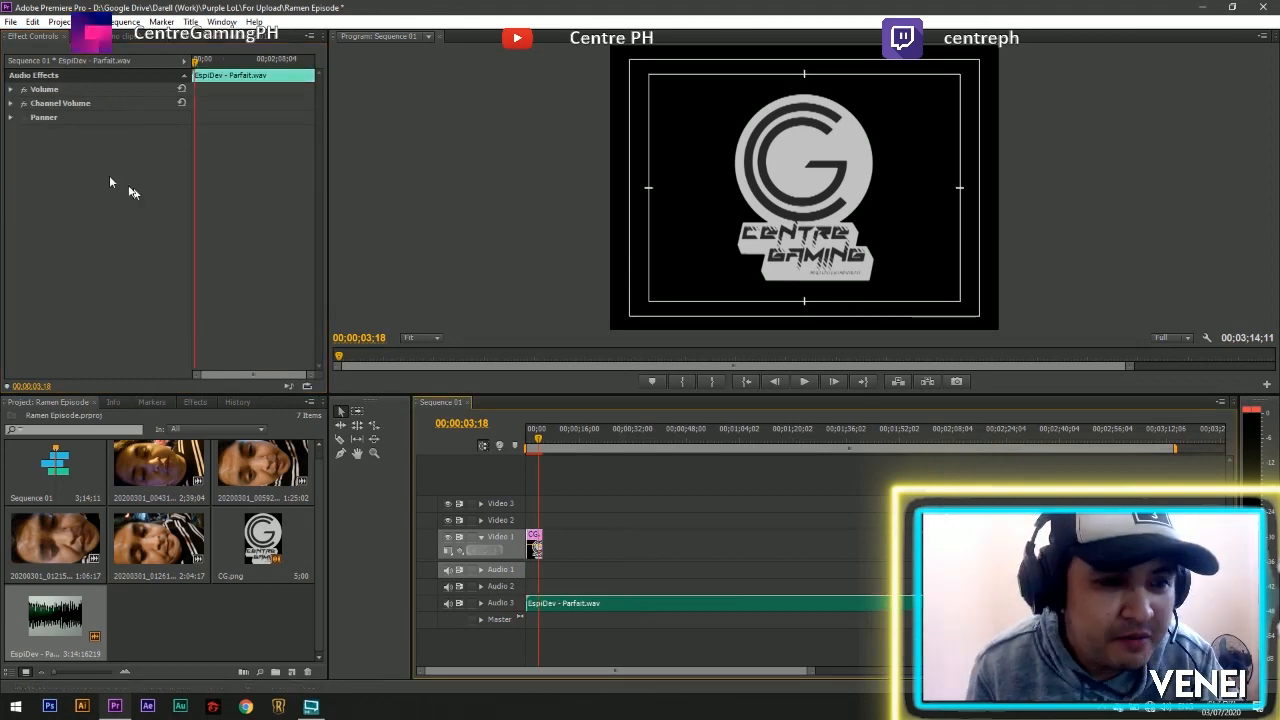
Step: Drop the music clip's Volume level to -14 dB and return to the sequence start
click(10, 89)
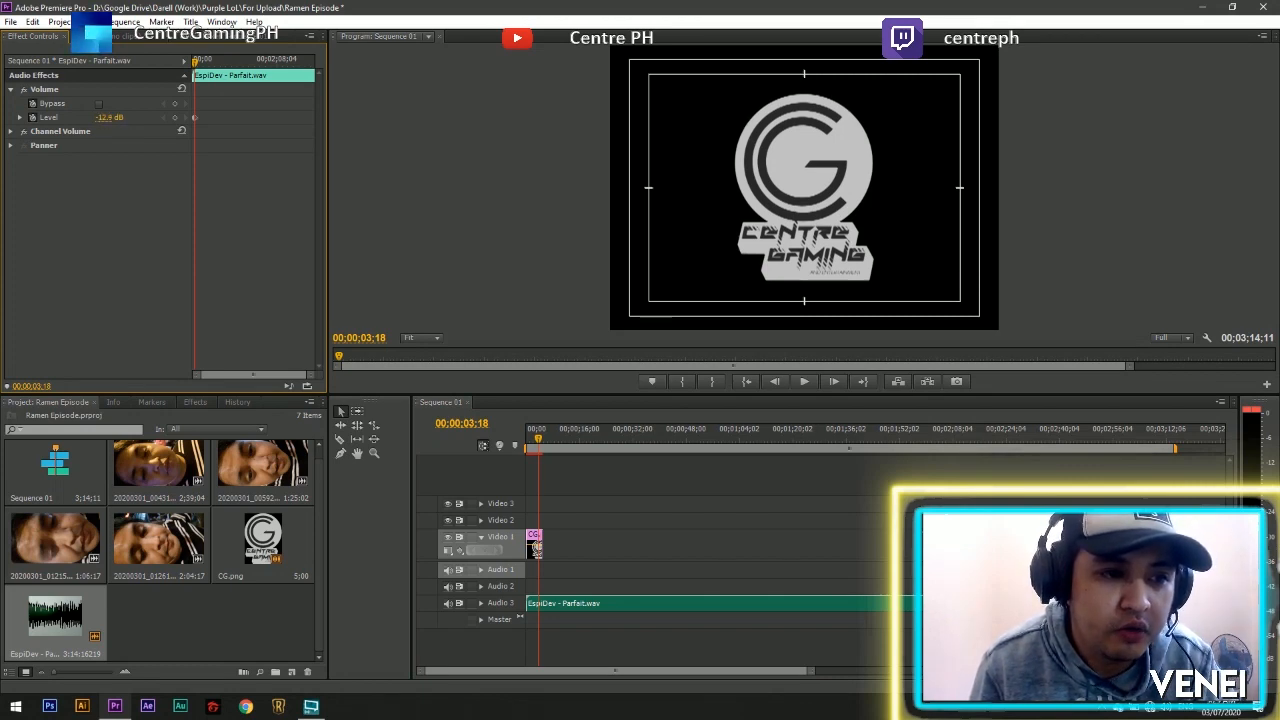
click(804, 381)
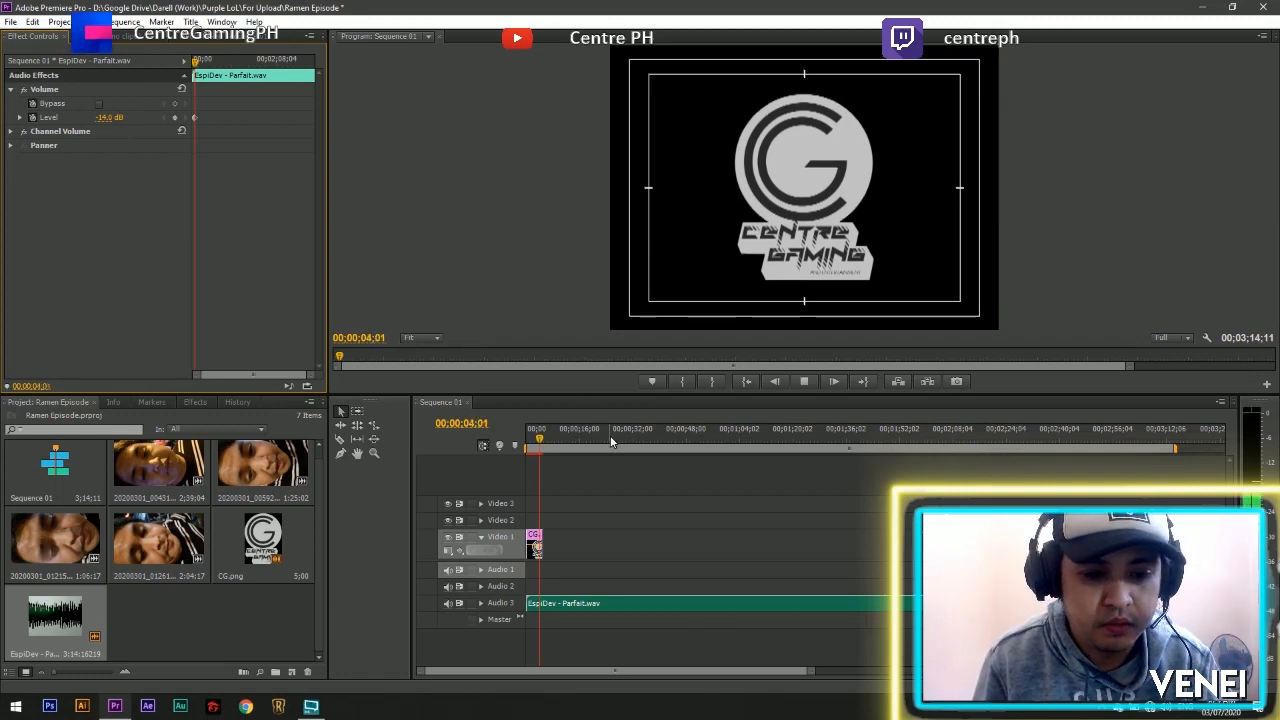
click(540, 428)
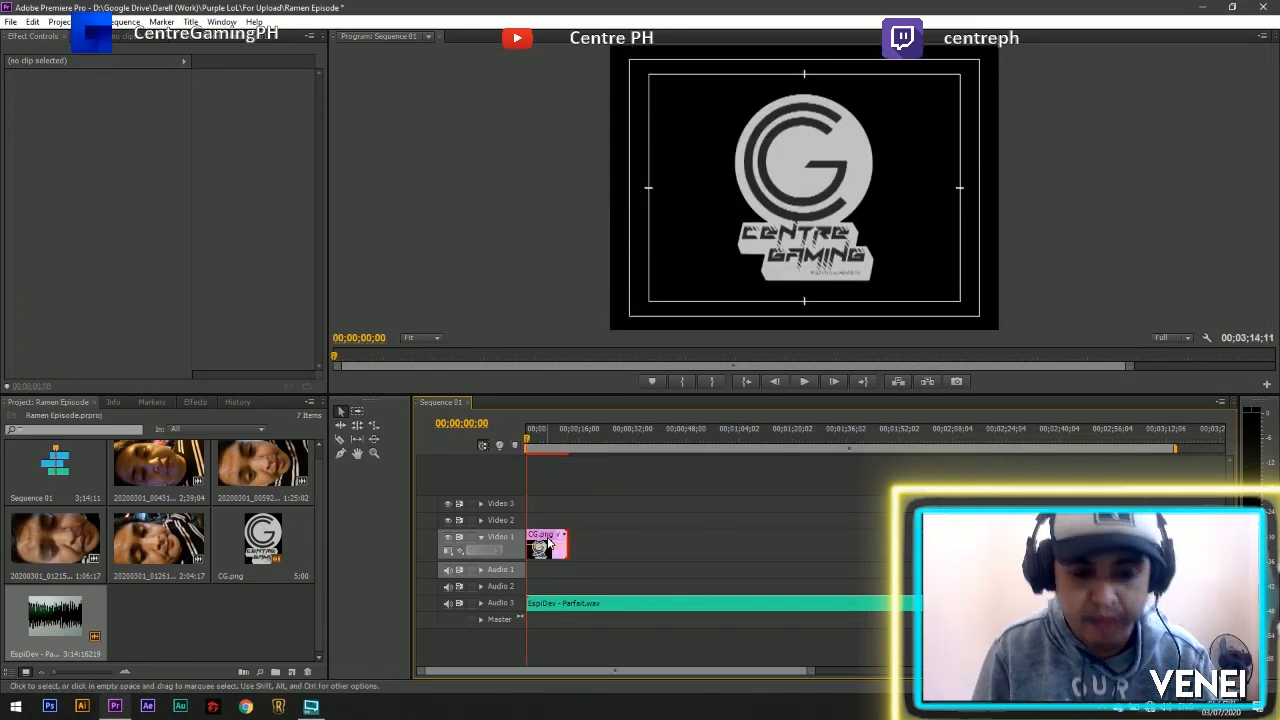
Step: Keyframe the CG logo's Opacity from 0% at the start to 100% further ahead
click(804, 381)
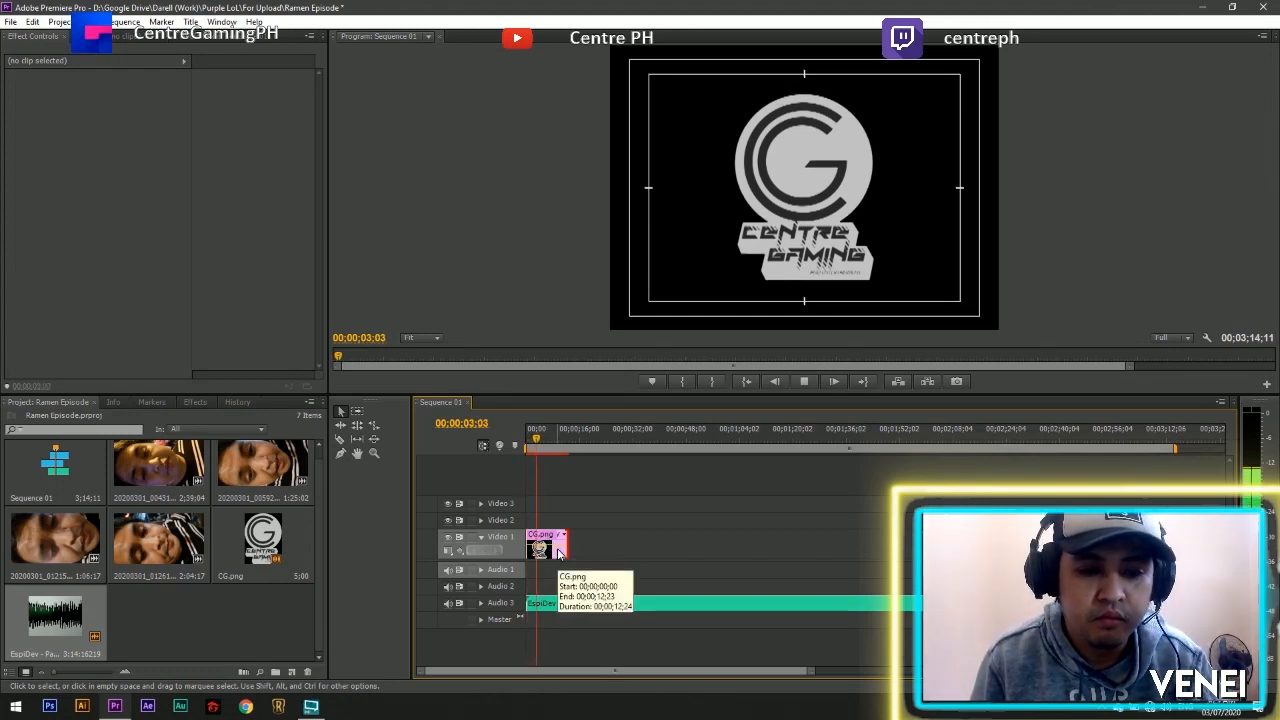
click(545, 544)
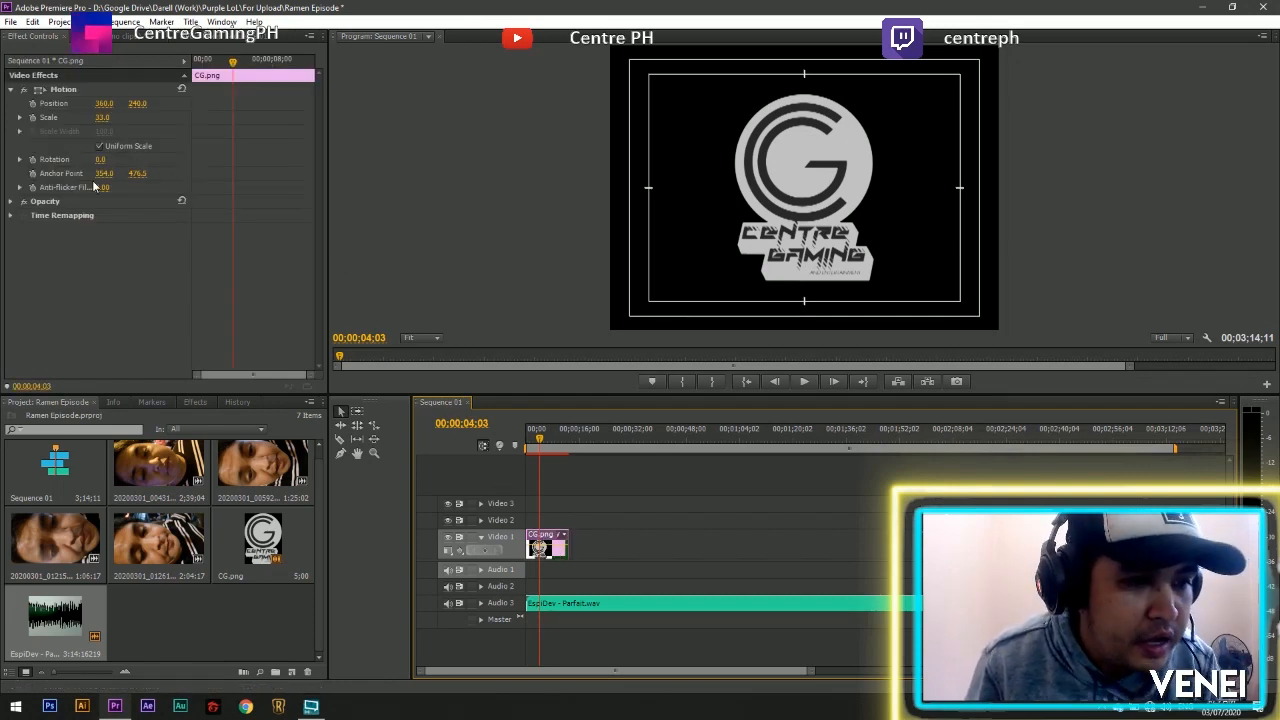
click(11, 201)
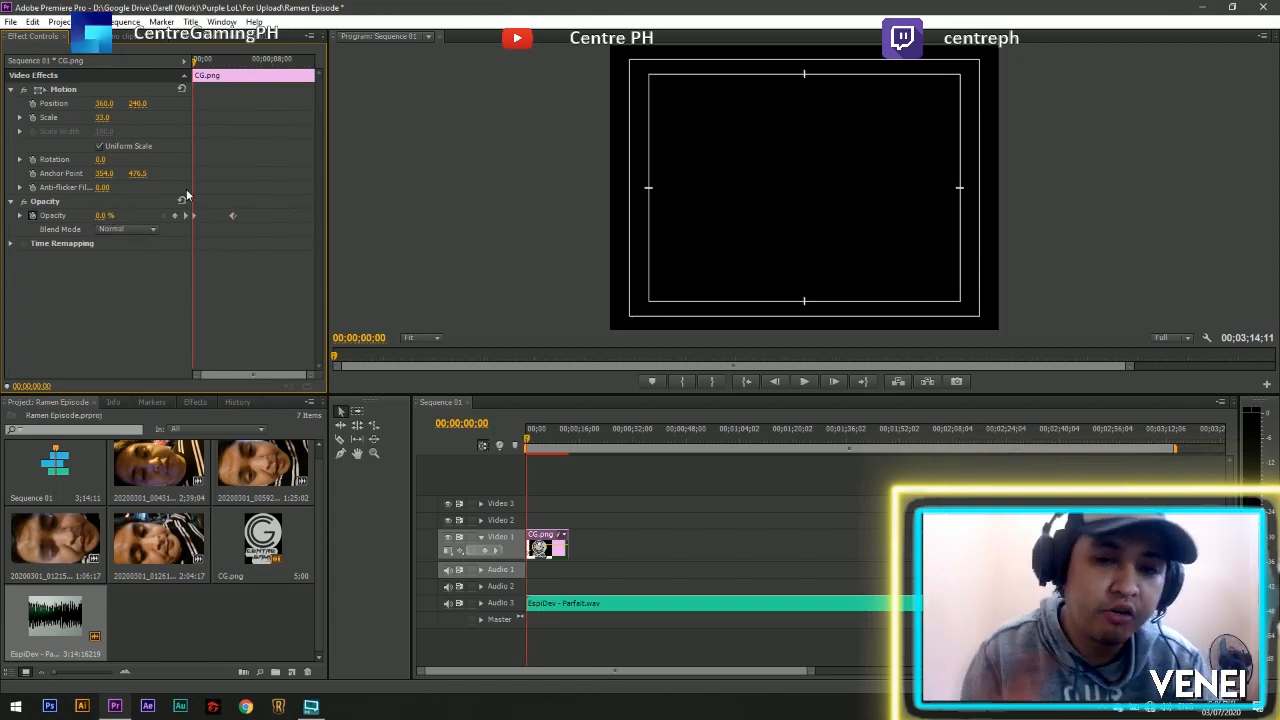
click(804, 381)
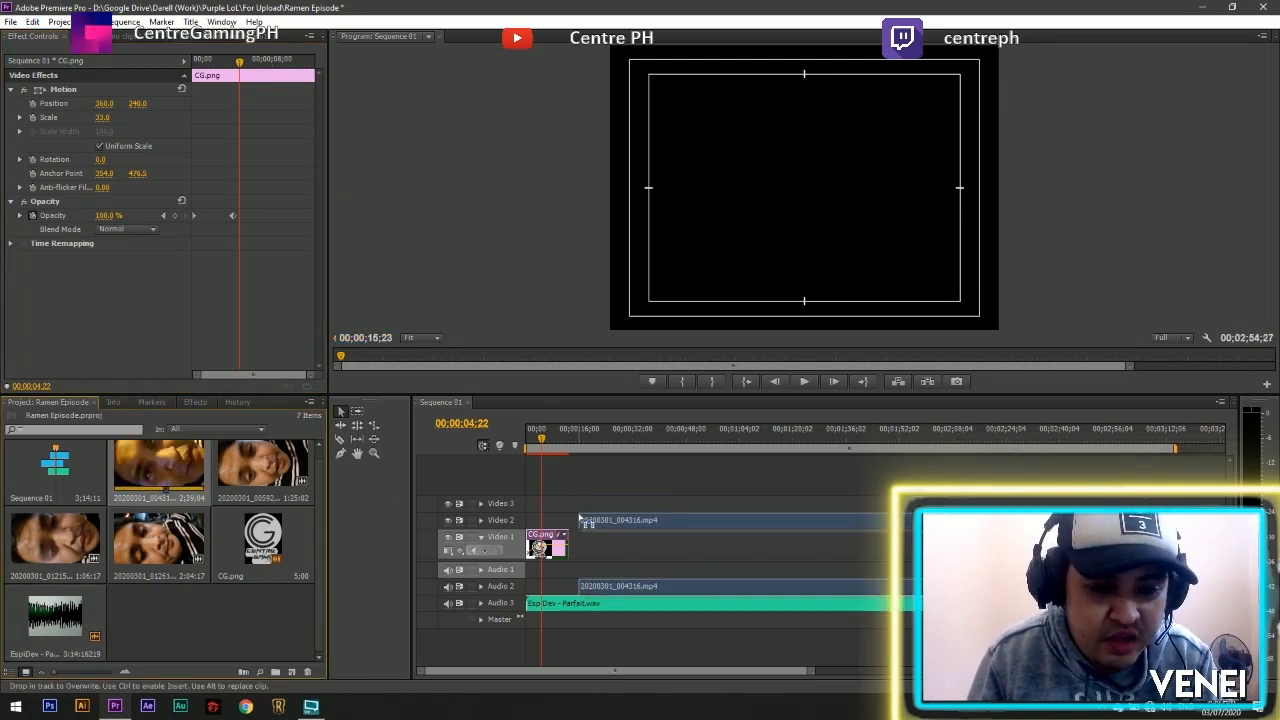
Step: Create a 'PRESENTS' title in the Abys font and close the Titler
click(560, 465)
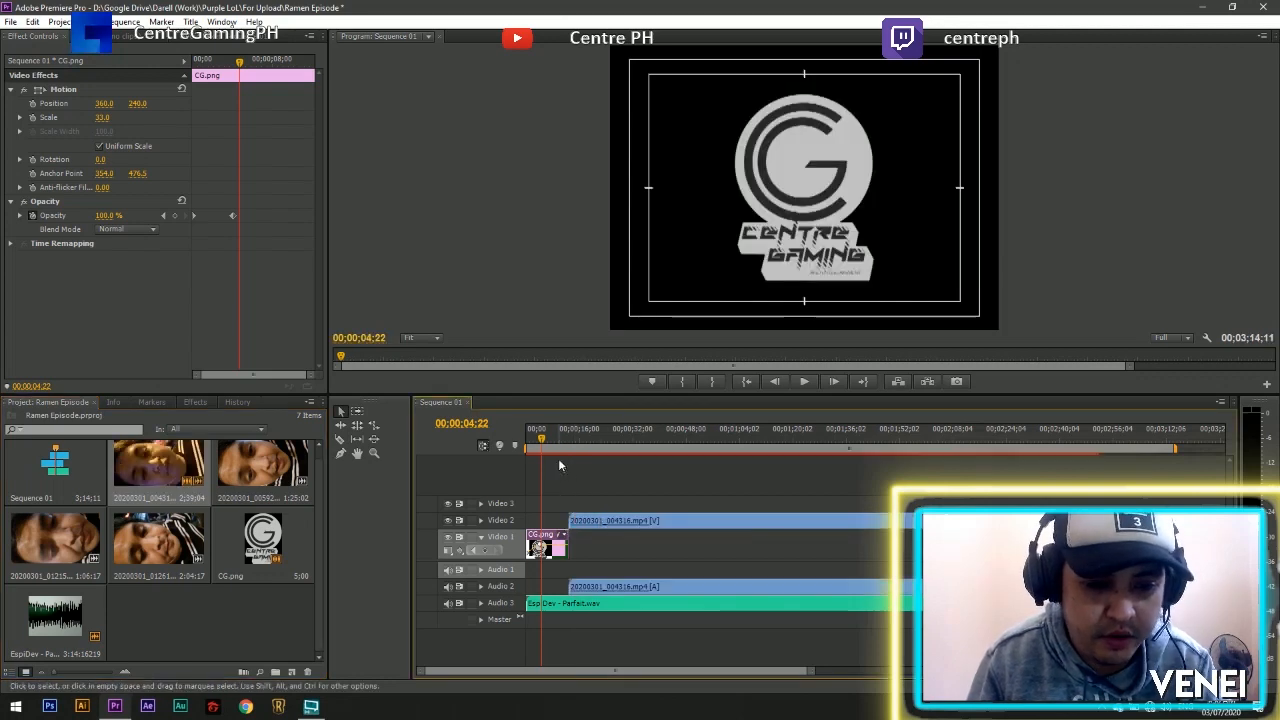
click(651, 526)
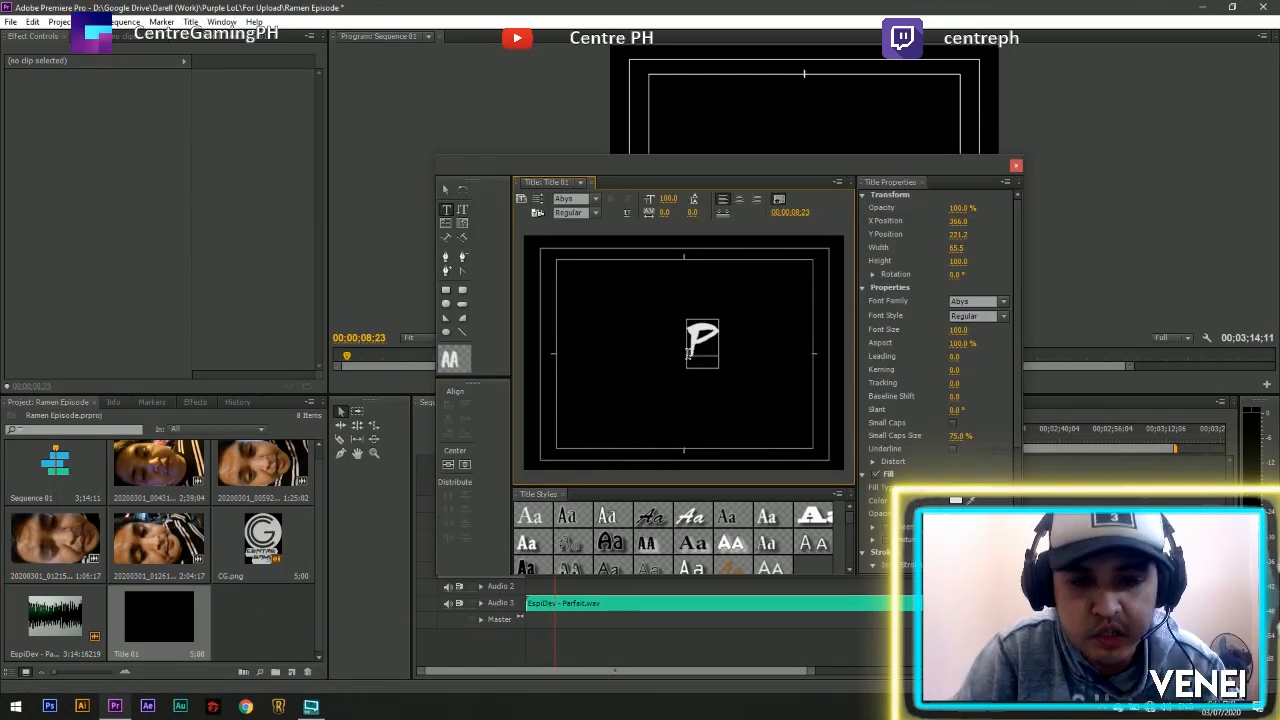
text(PRESEN)
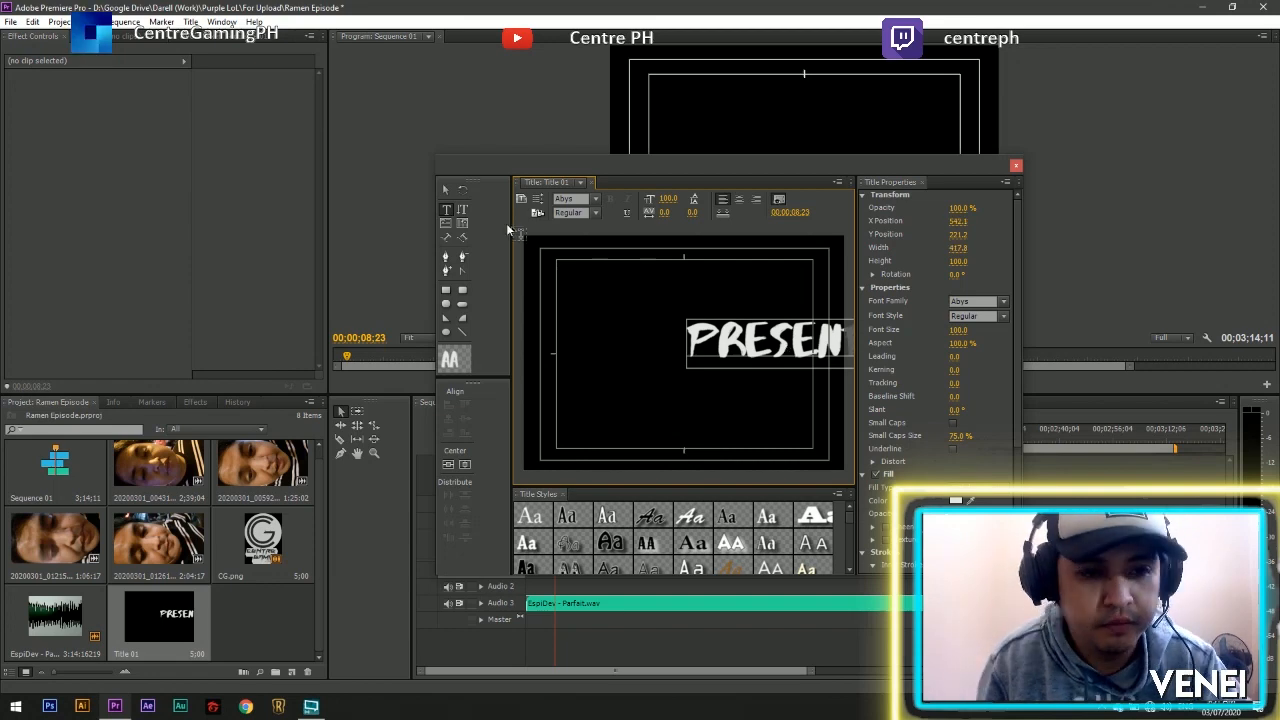
click(1016, 166)
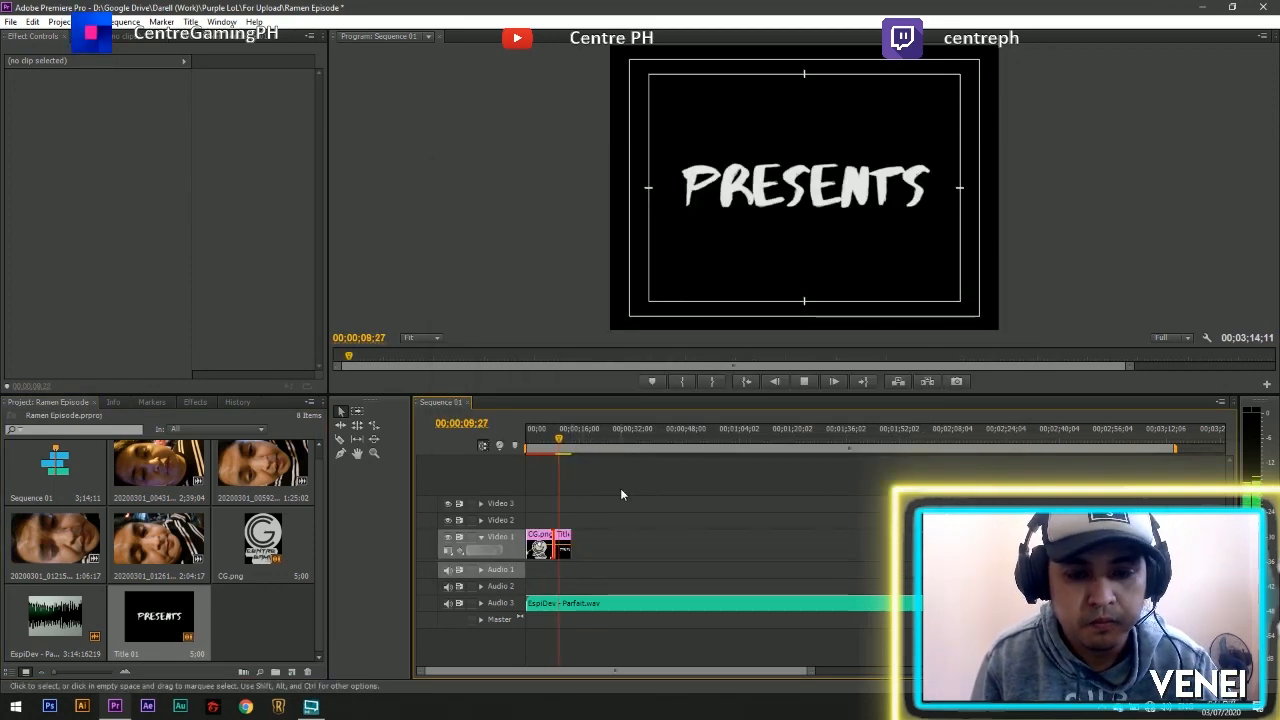
Step: Scale the PRESENTS title clip (Title 01) down to 73%
click(562, 546)
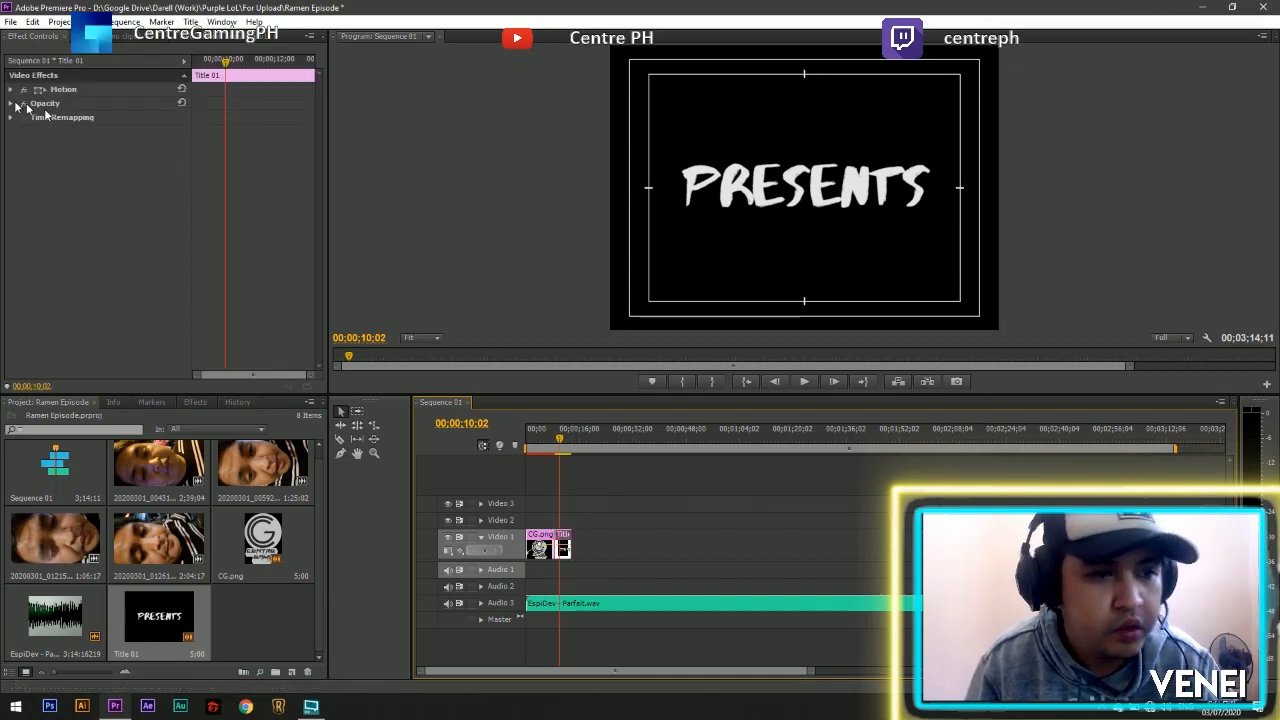
click(10, 89)
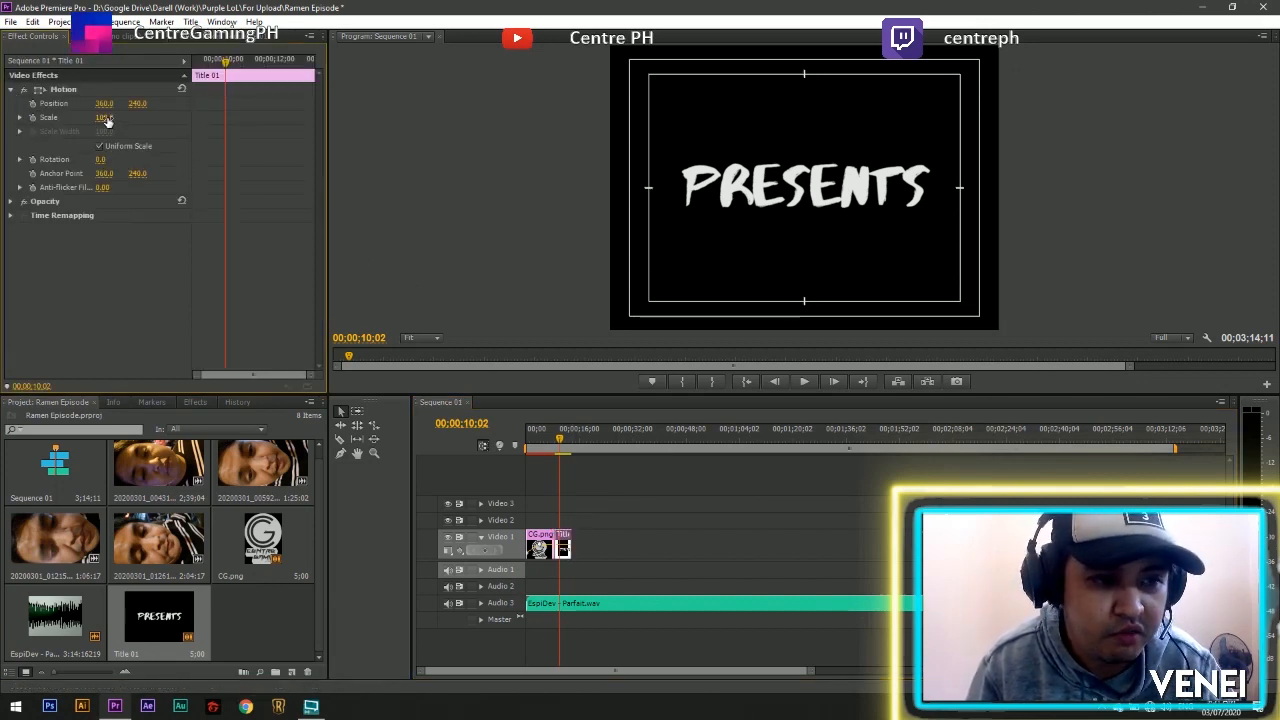
drag(105, 117, 90, 117)
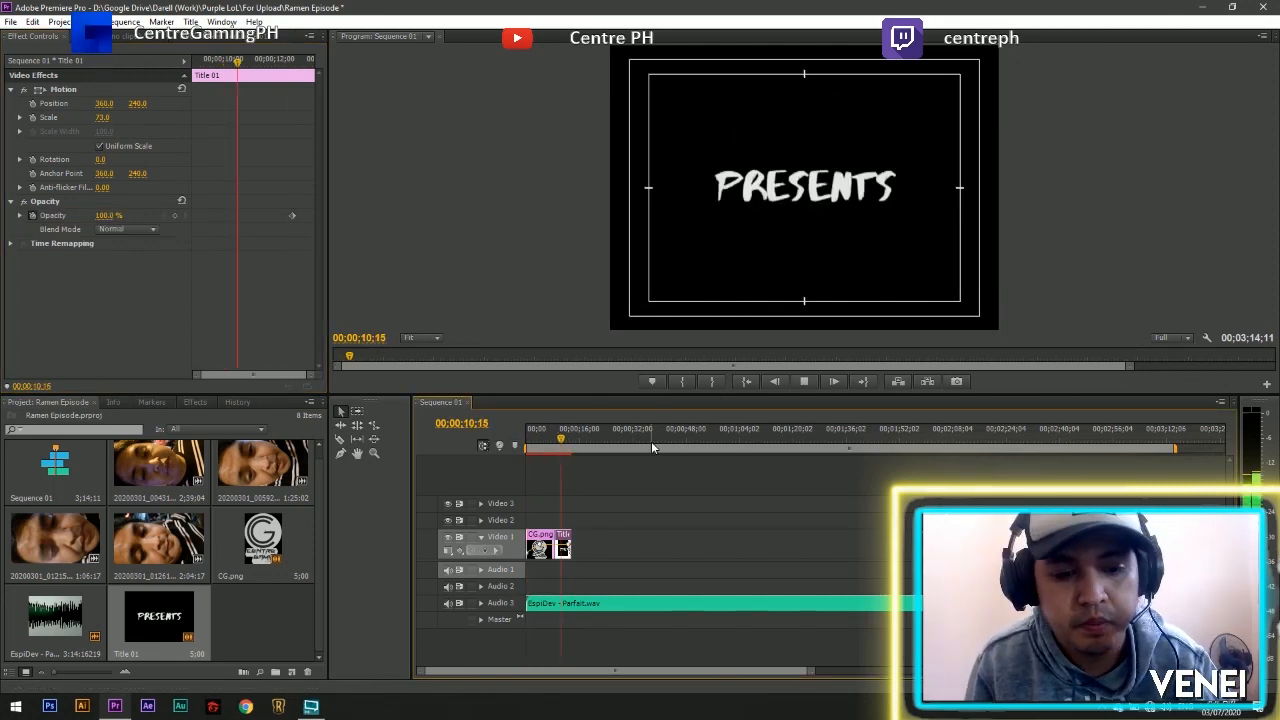
click(49, 706)
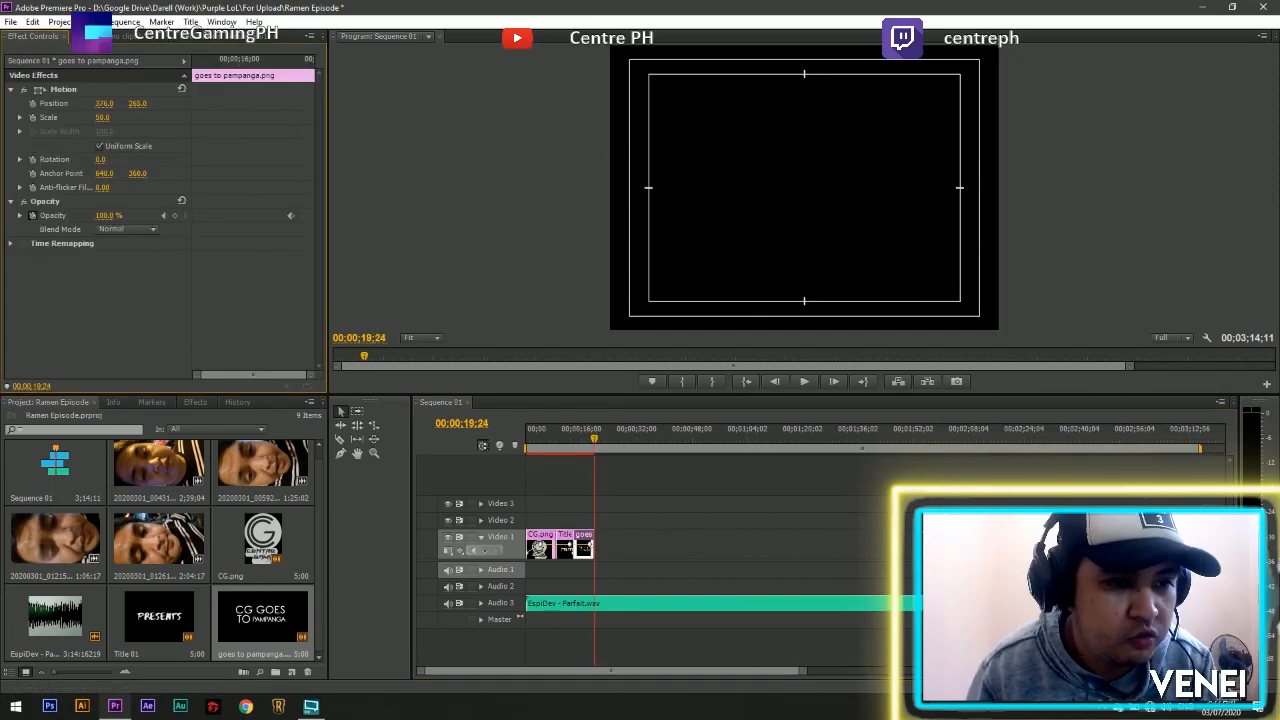
Step: Place the Runeterra background image on Video 1 beneath the 20200301_004316 clip
triple_click(108, 215)
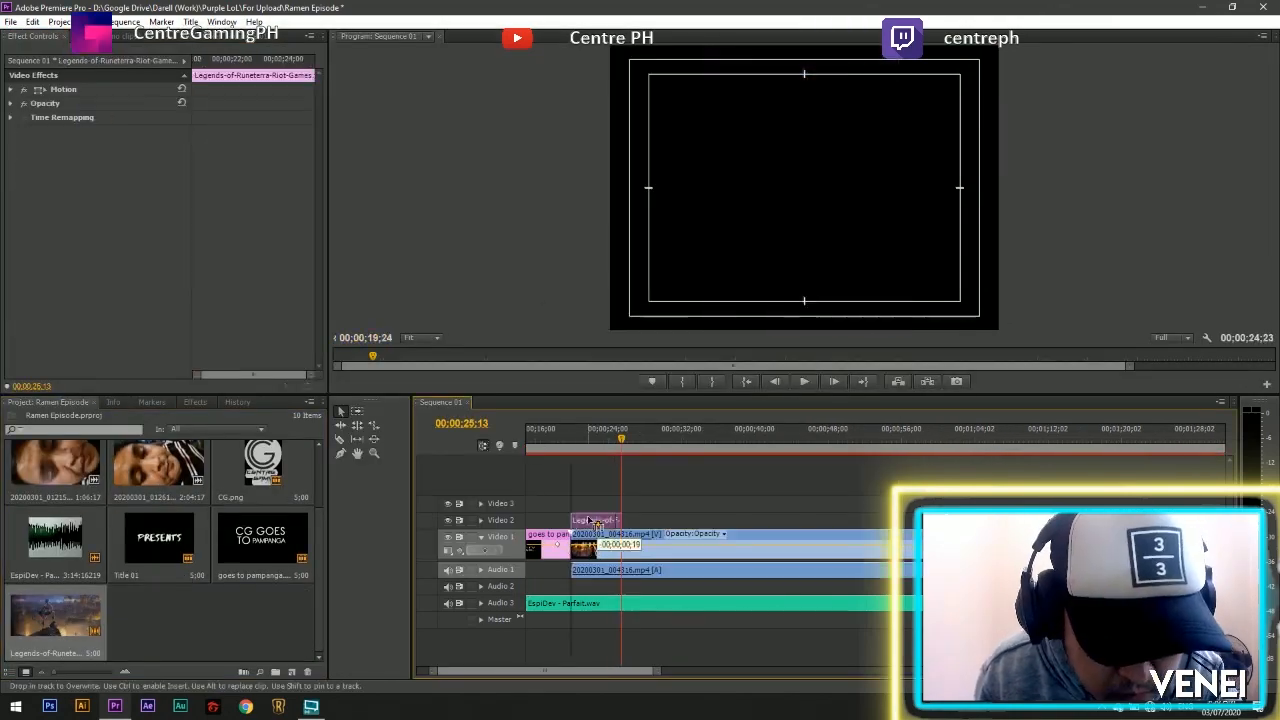
click(195, 401)
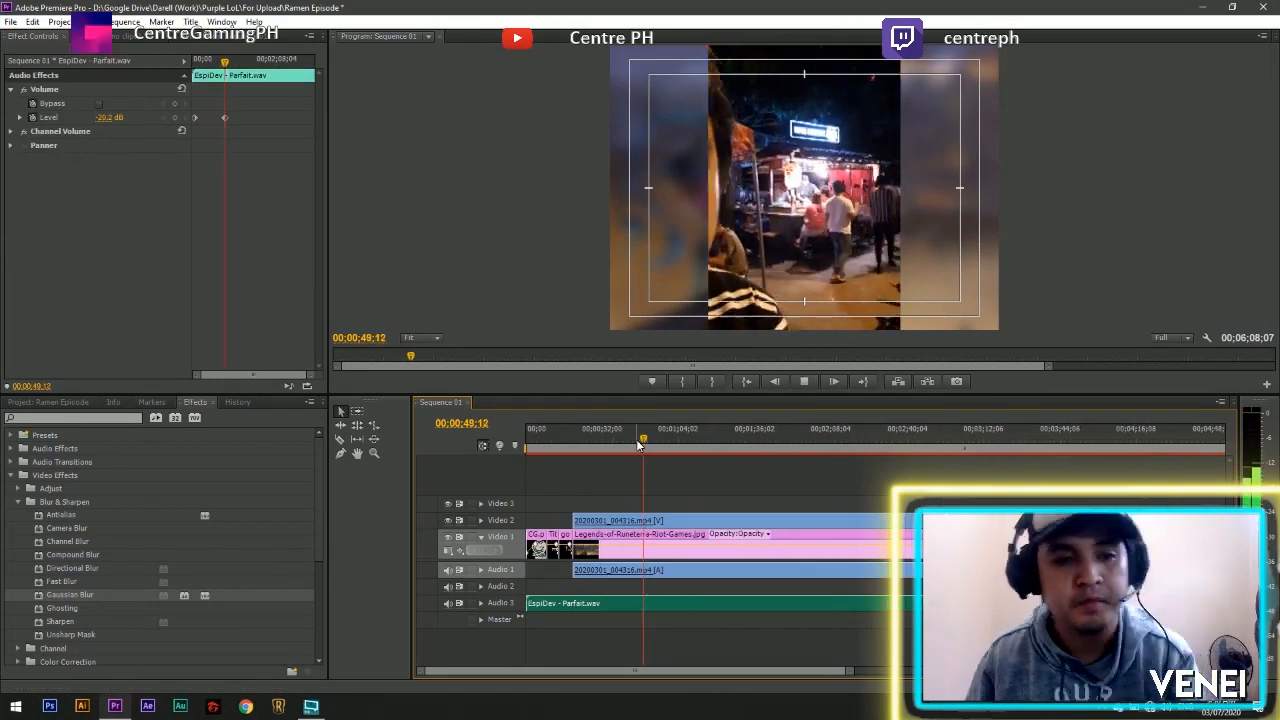
Step: Add the remaining gameplay clips to Video 2 at Rotation 90, Scale 20, with another music copy
click(698, 445)
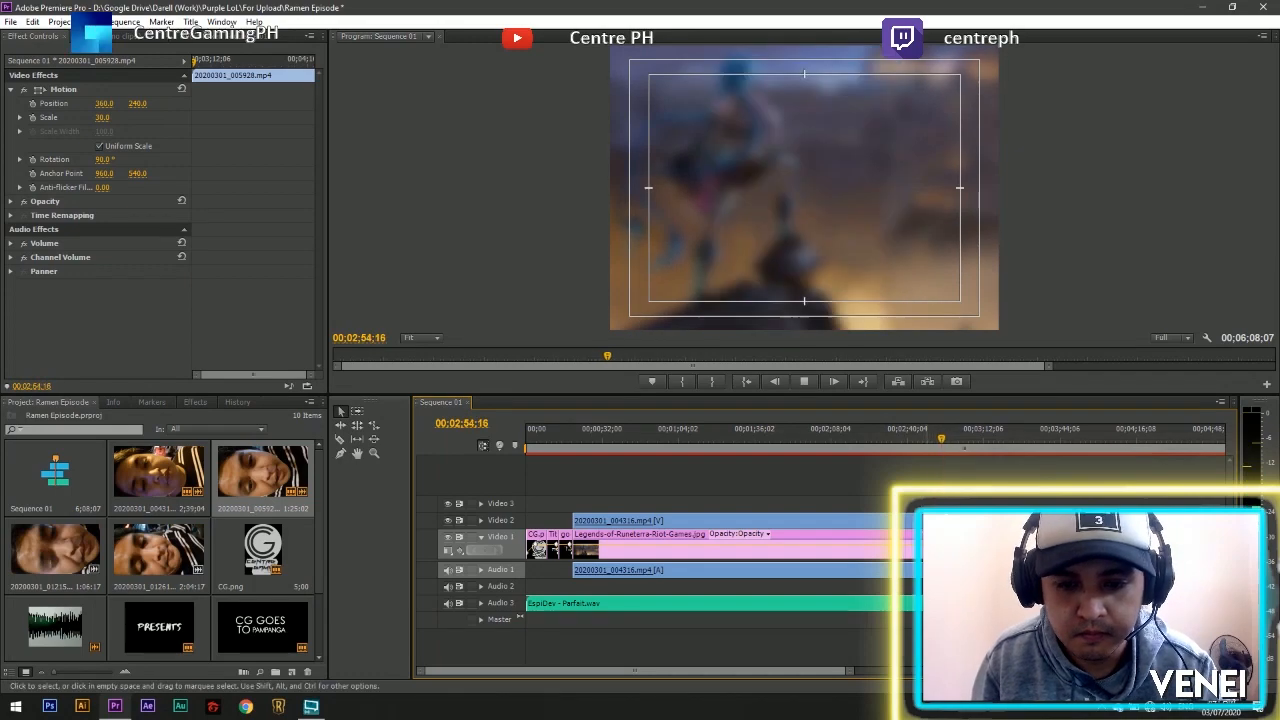
click(952, 445)
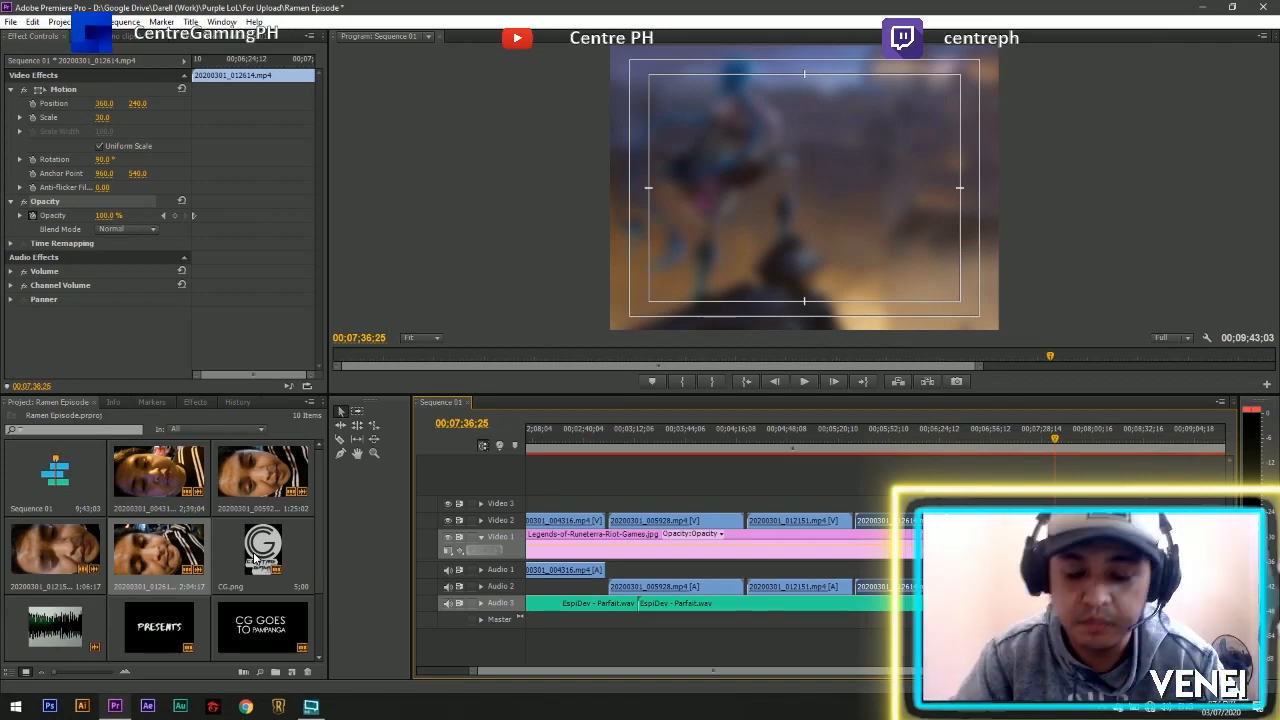
click(343, 707)
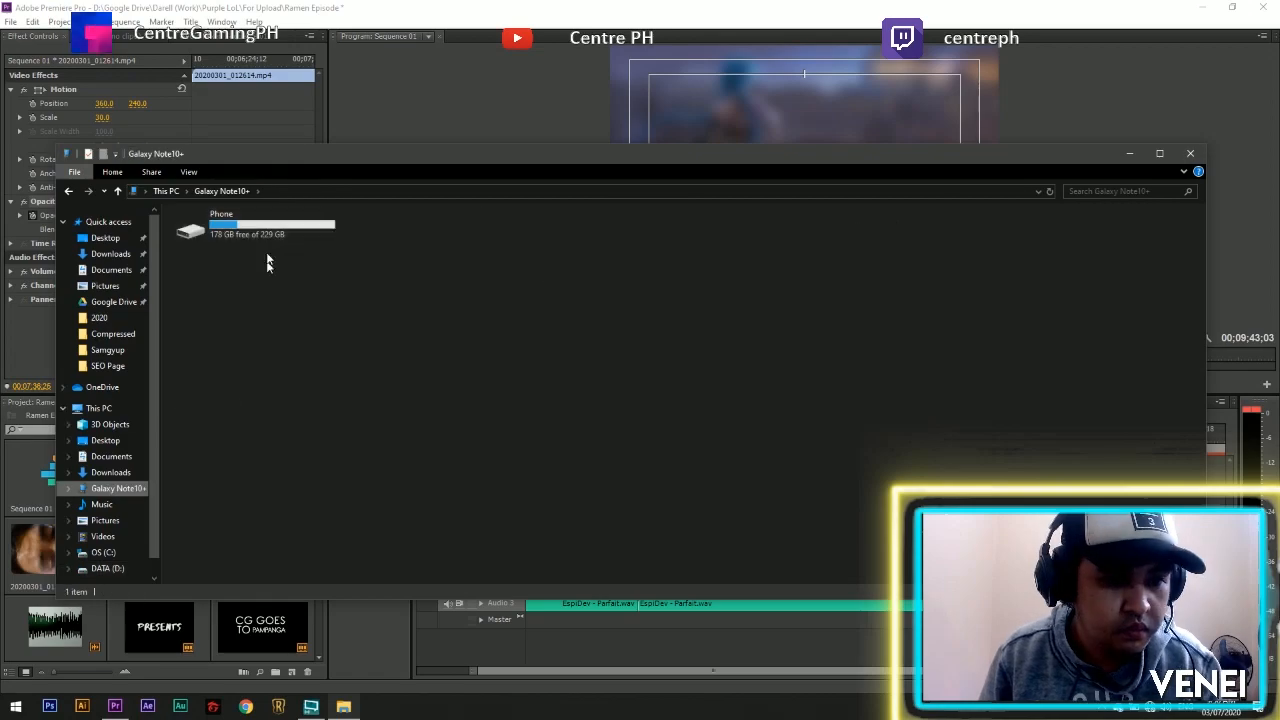
Step: Open the Galaxy Note10+ phone storage to fetch clip 20200301_013637.mp4
click(108, 221)
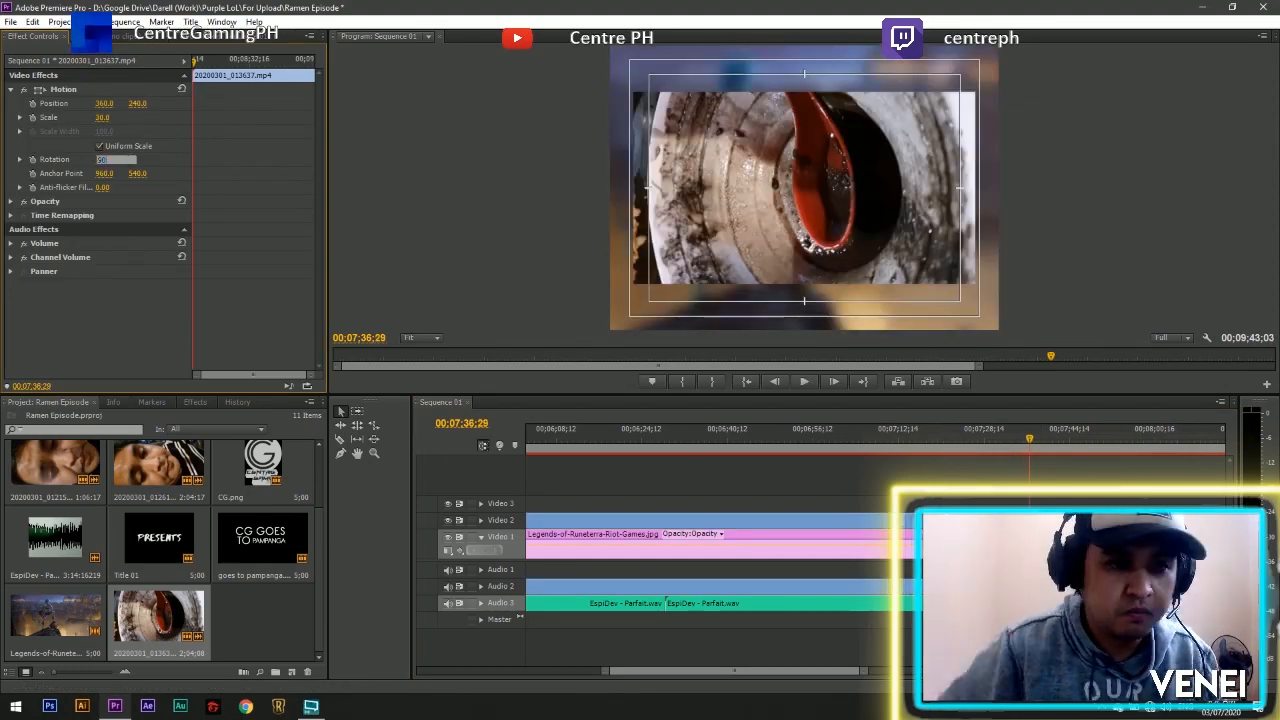
Step: Set clip 20200301_013637's Rotation to 90 in Effect Controls
click(804, 381)
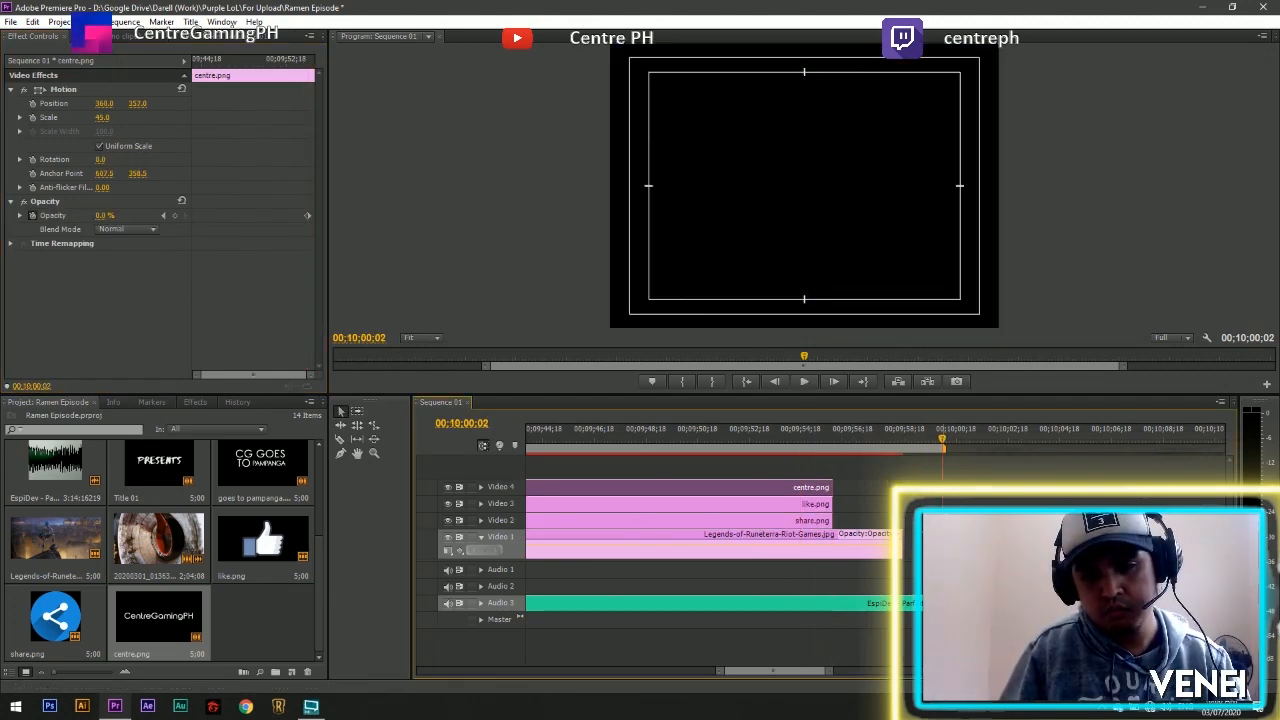
Step: Adjust the like, share and centre end-card images in Effect Controls
click(804, 381)
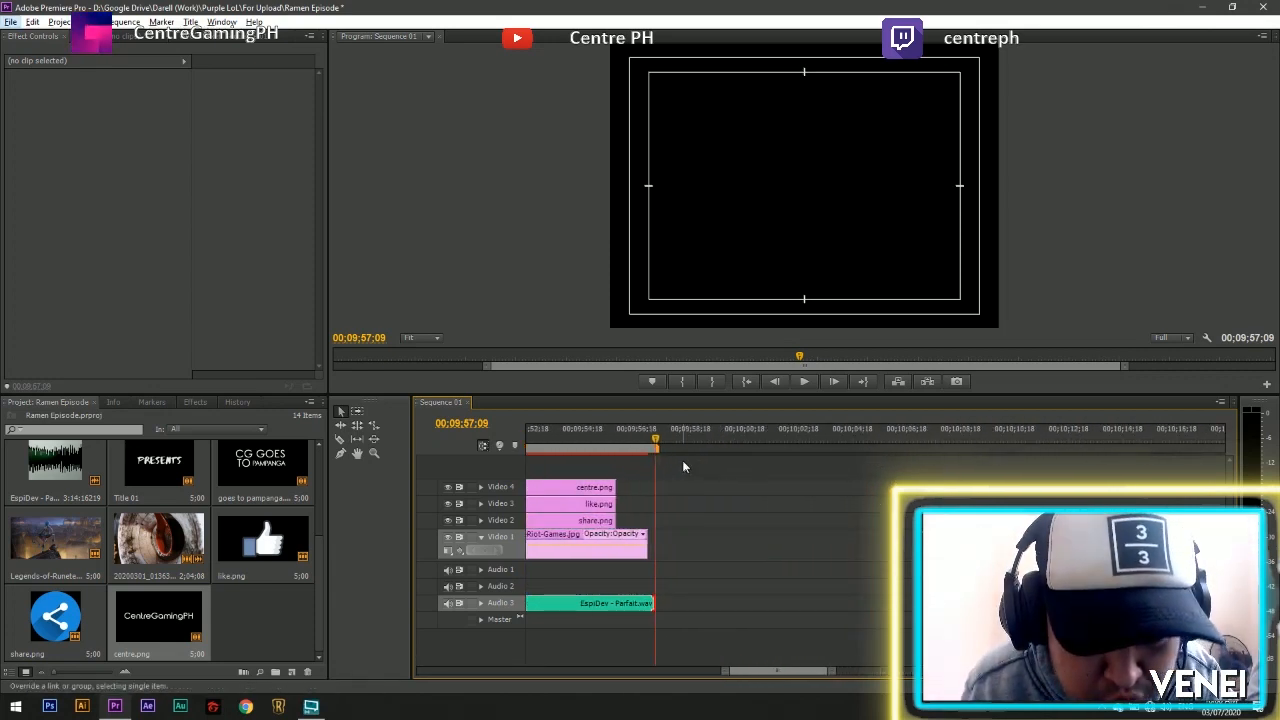
mouse_move(760, 508)
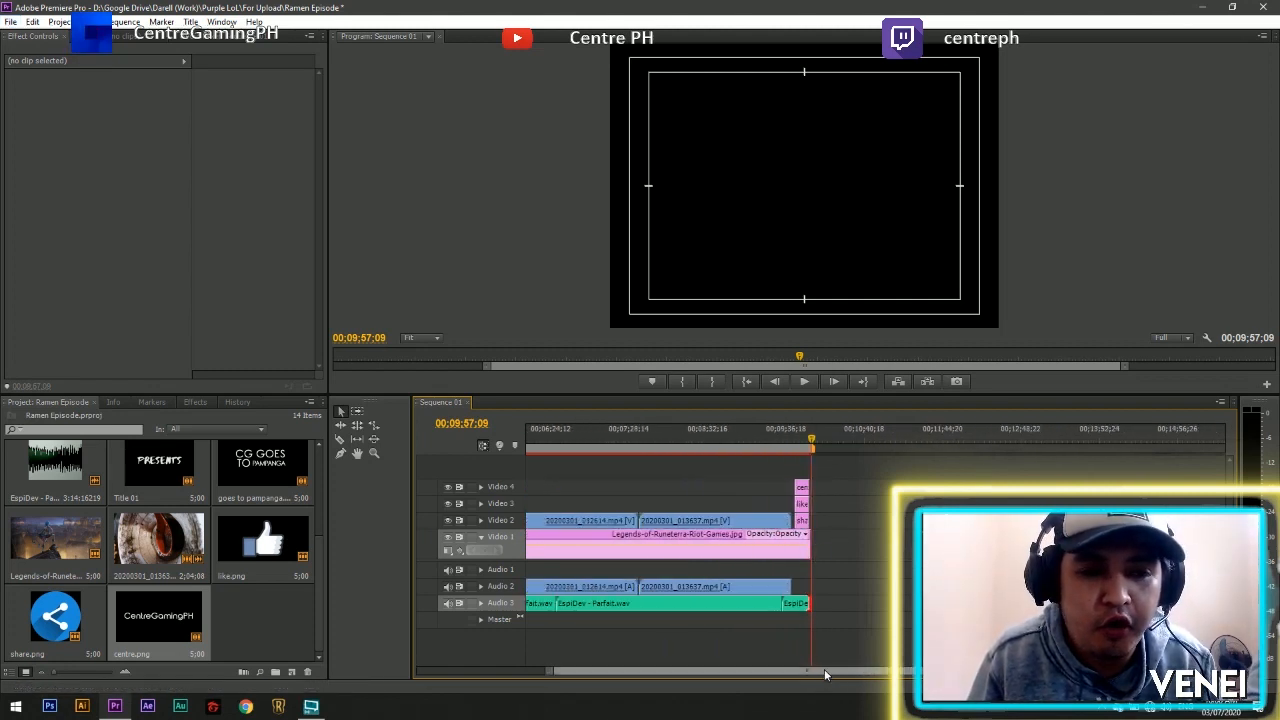
mouse_move(825, 638)
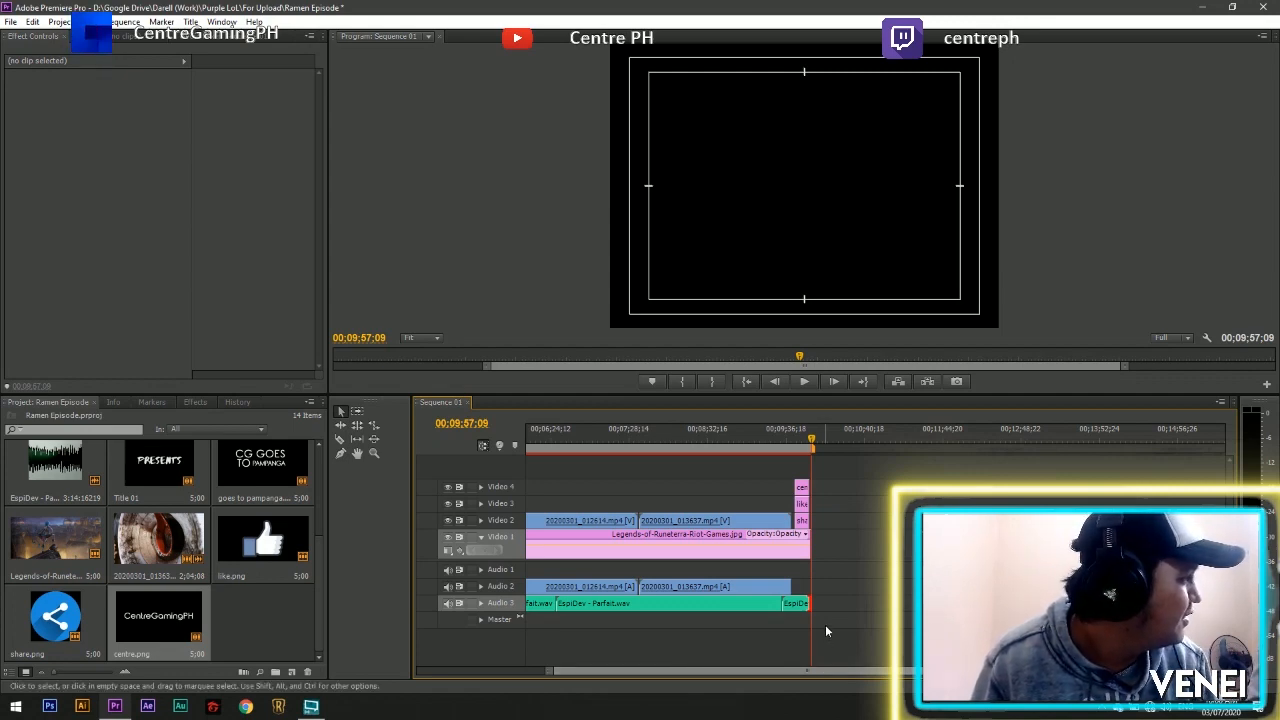
mouse_move(831, 623)
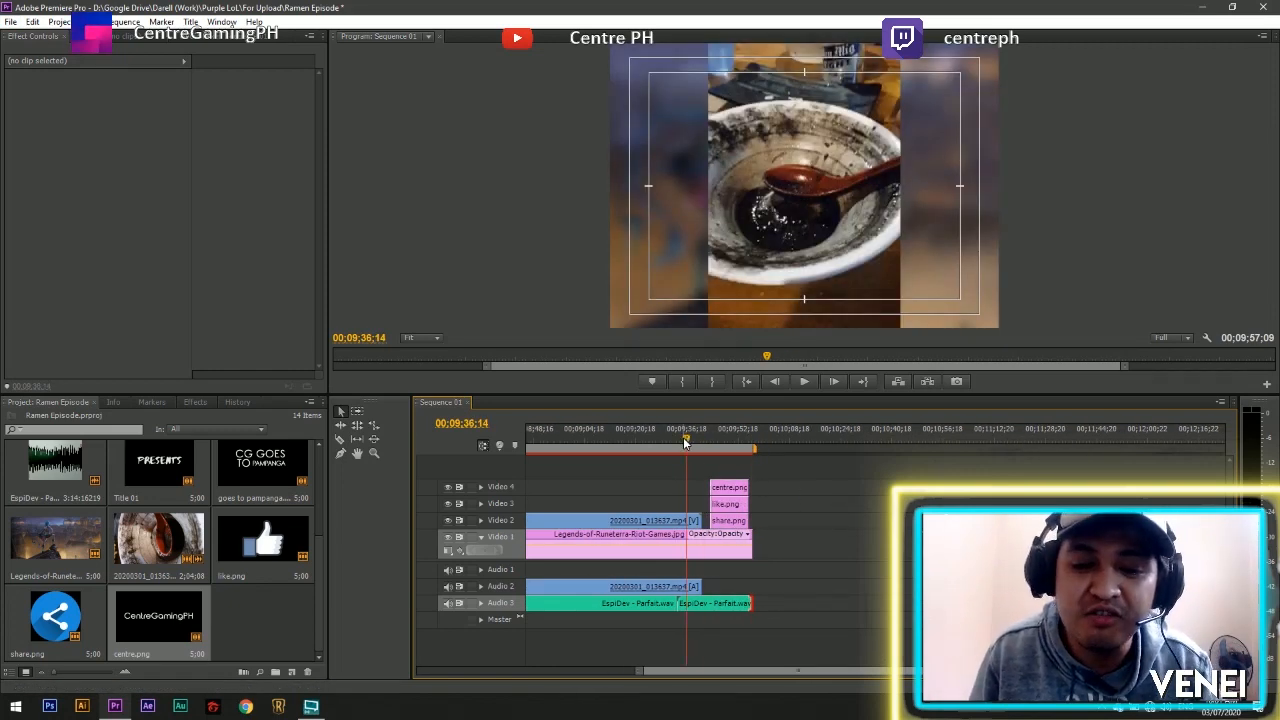
drag(685, 447, 750, 447)
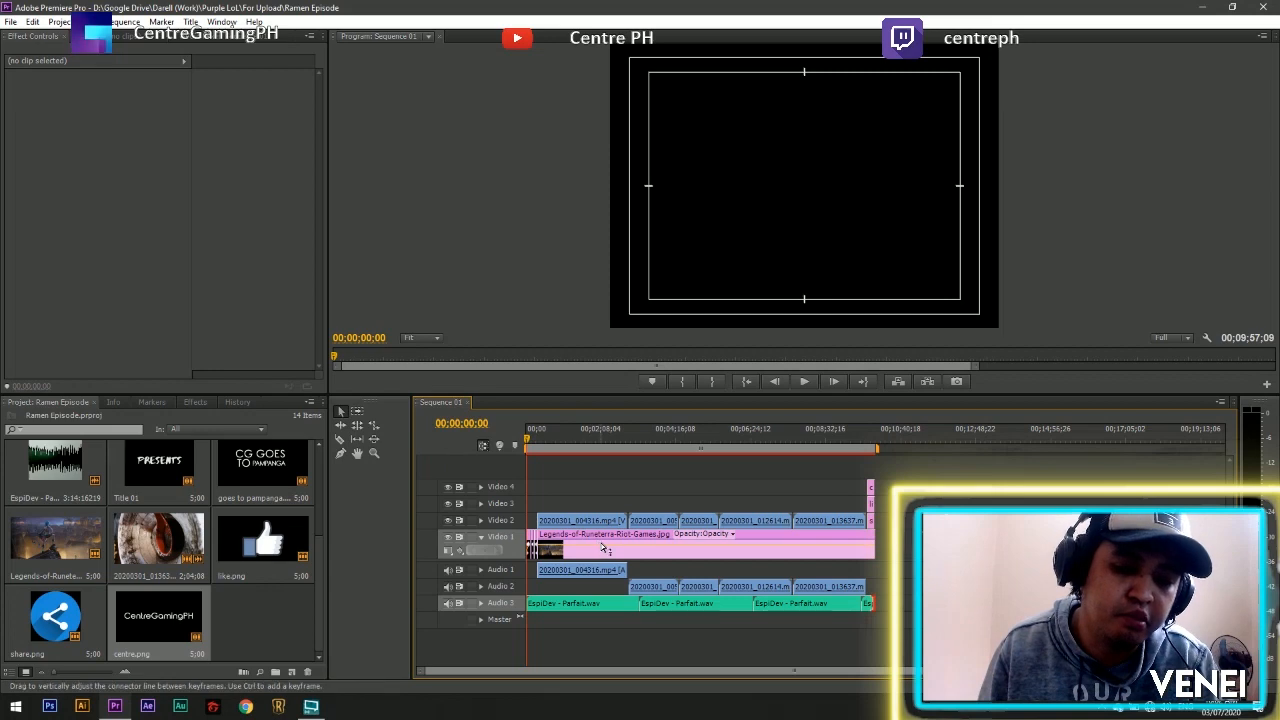
mouse_move(610, 548)
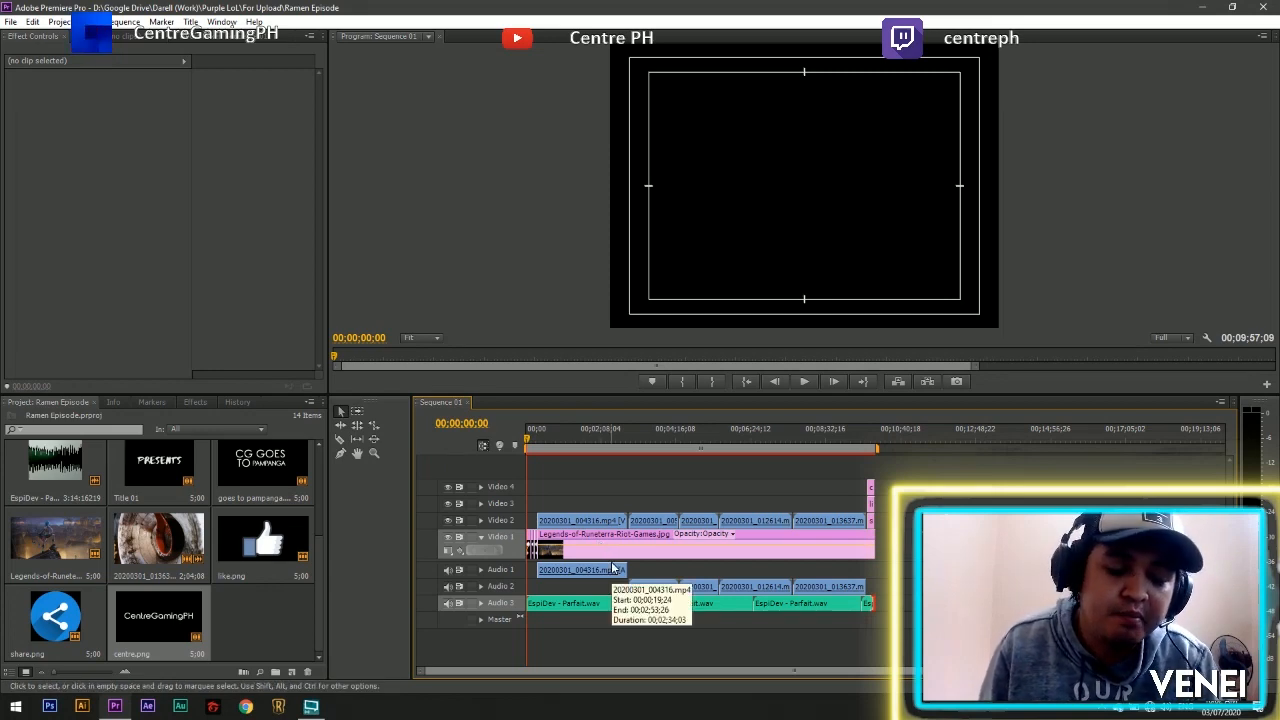